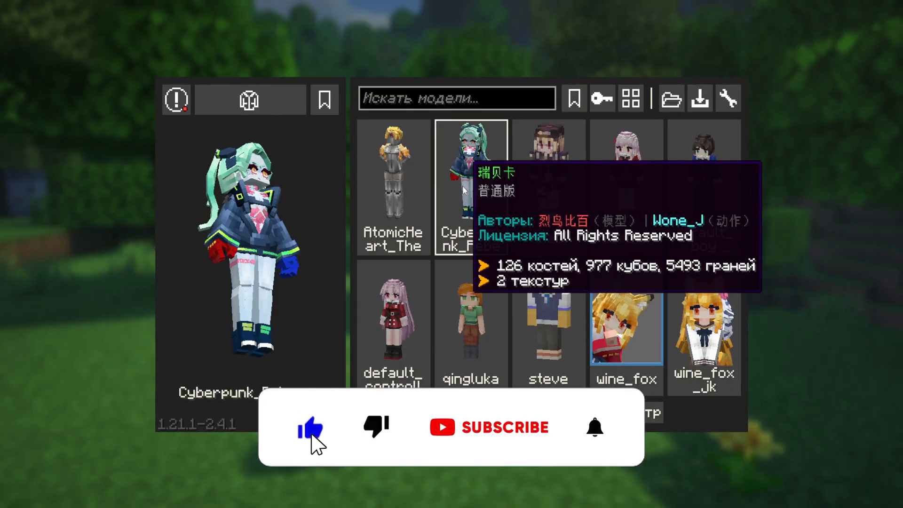
Step: Select the Cyberpunk model in Yes Steve Model and walk around the forest
click(489, 427)
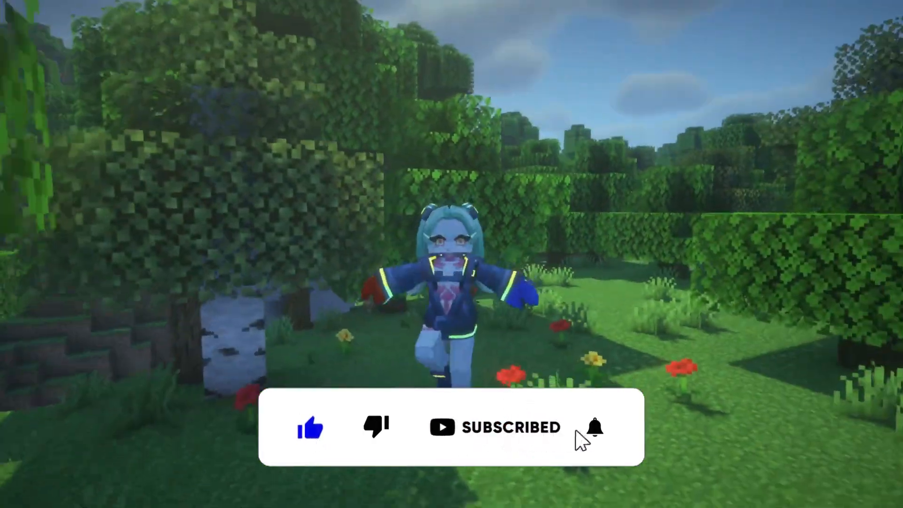
click(591, 428)
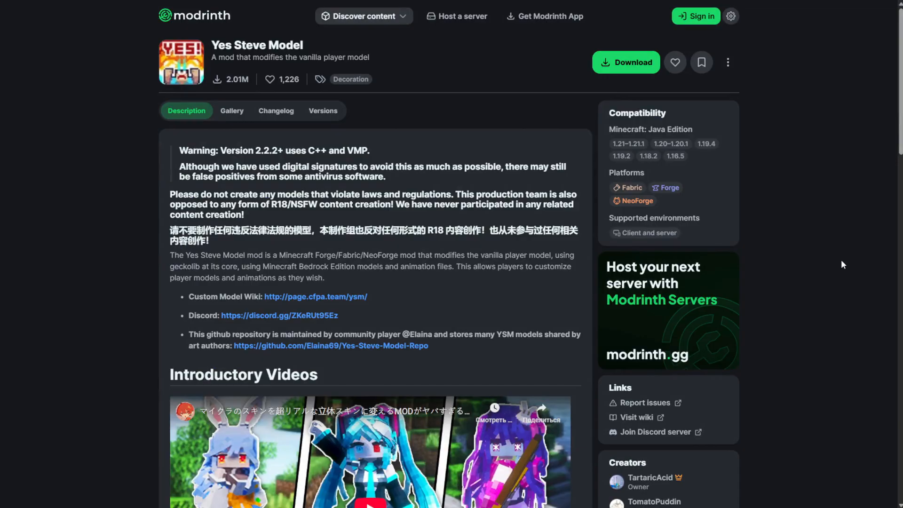
mouse_move(211, 39)
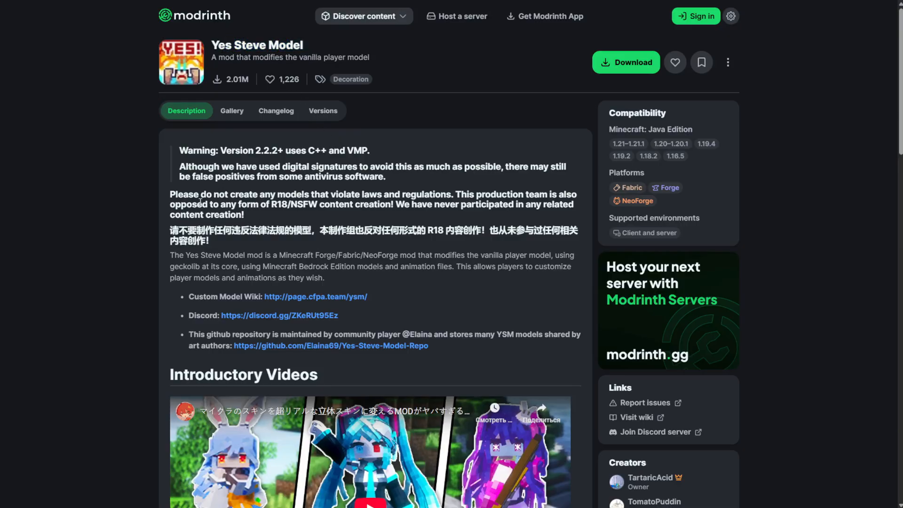
mouse_move(315, 216)
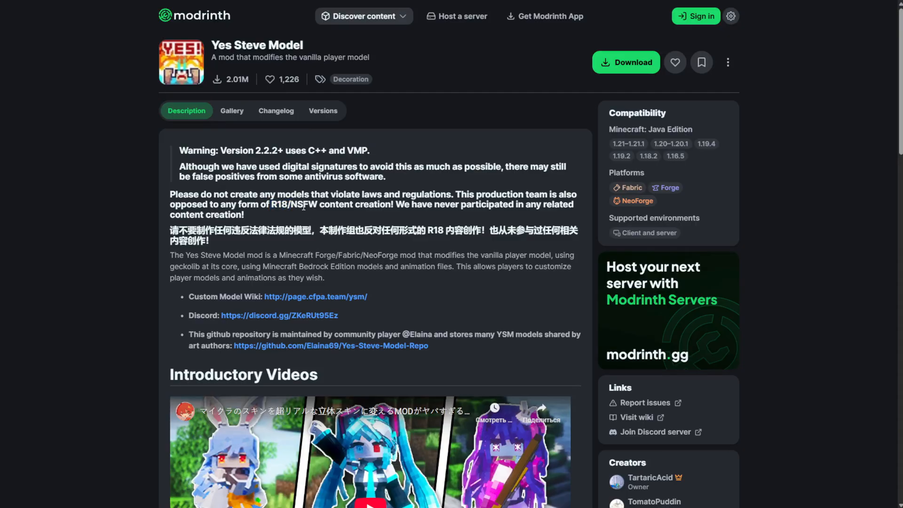
mouse_move(213, 251)
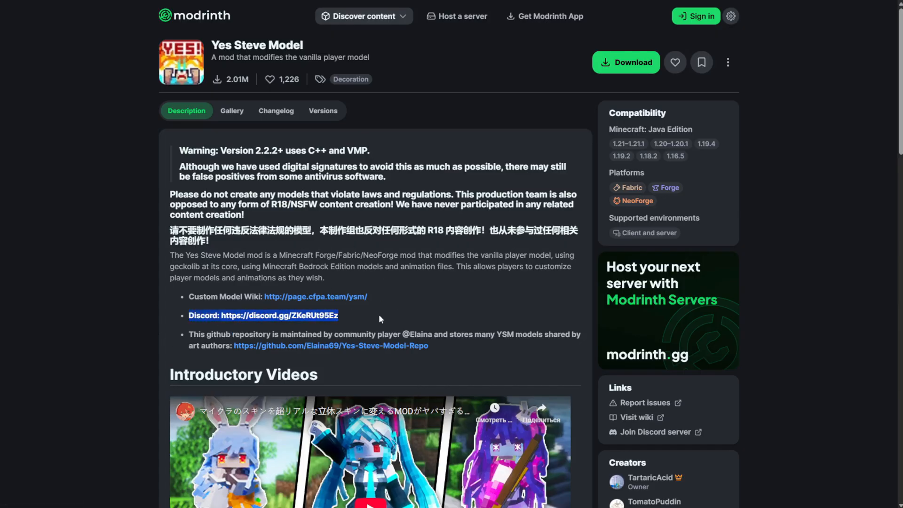
scroll(down, 3)
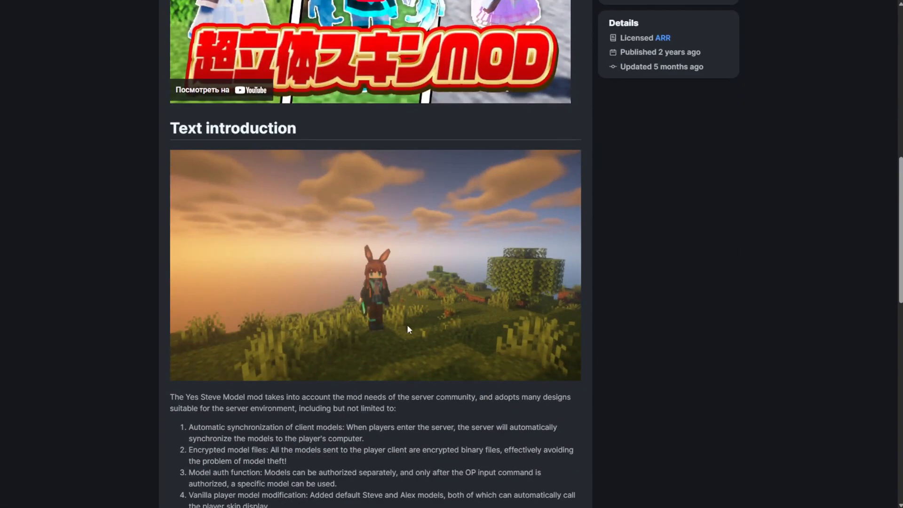
mouse_move(262, 270)
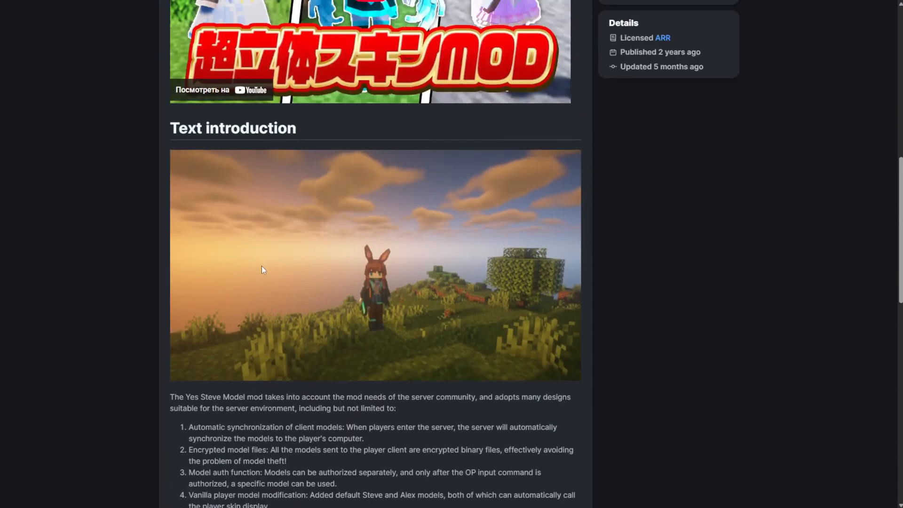
scroll(up, 3)
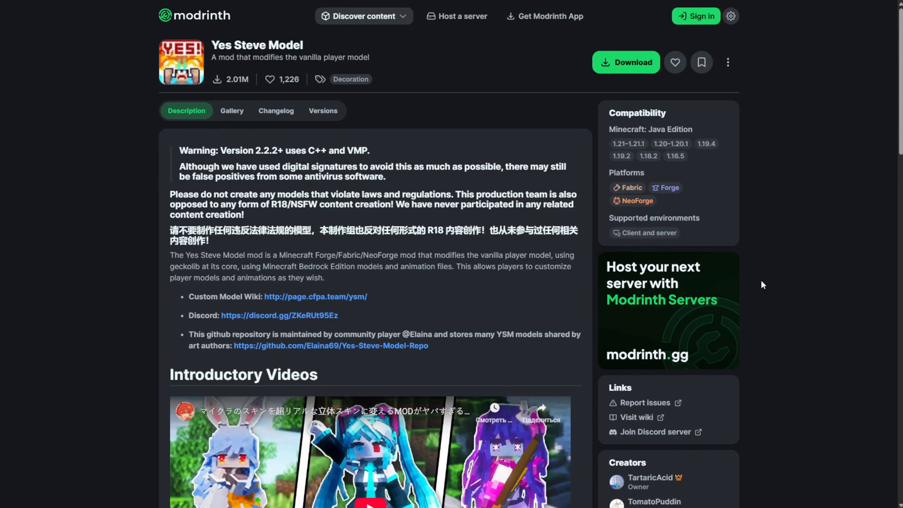
mouse_move(830, 224)
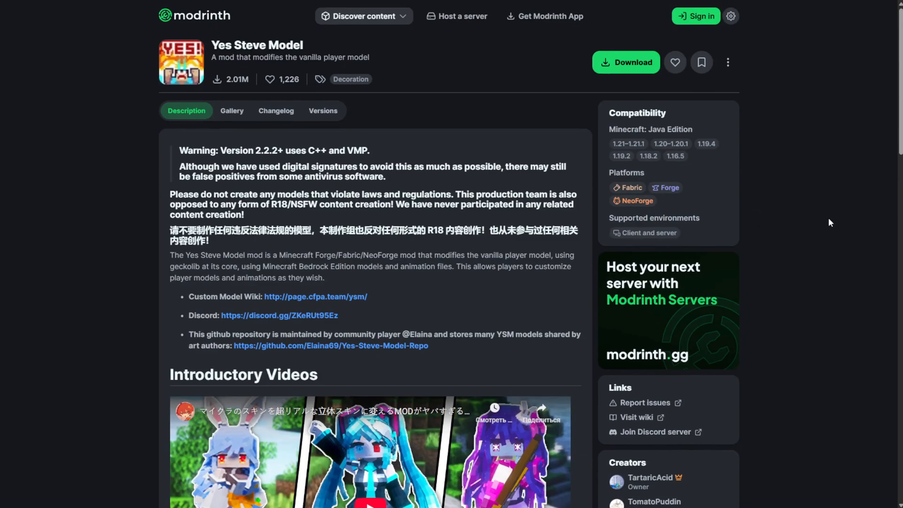
Step: Download the Yes Steve Model 2.4.1 Fabric build for Minecraft 1.21.1
click(626, 62)
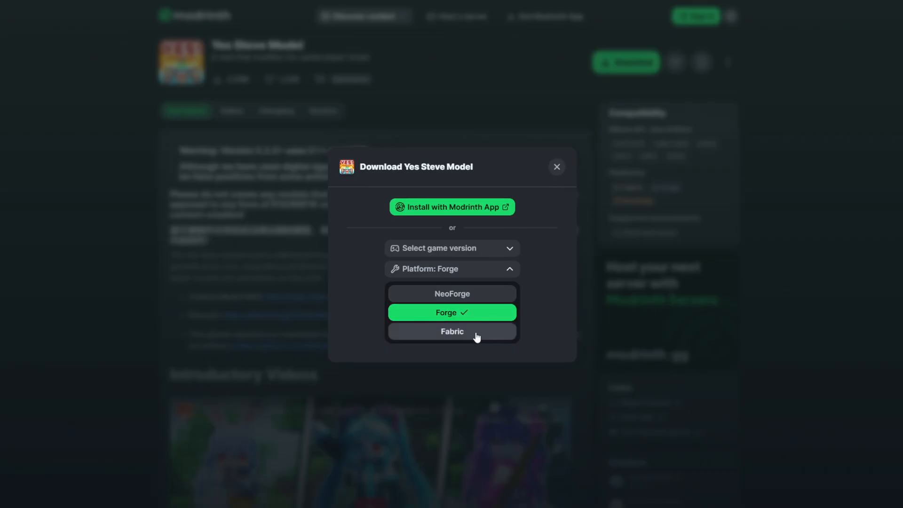
mouse_move(539, 296)
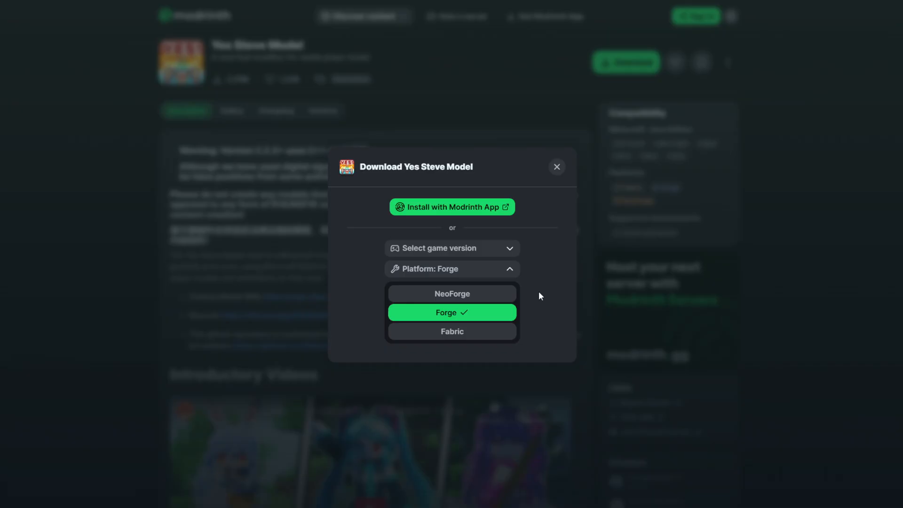
mouse_move(452, 331)
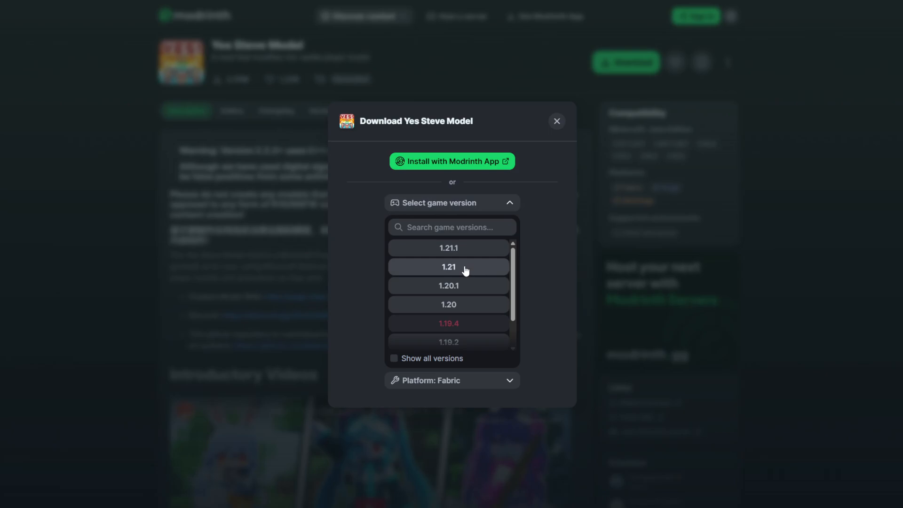
click(449, 247)
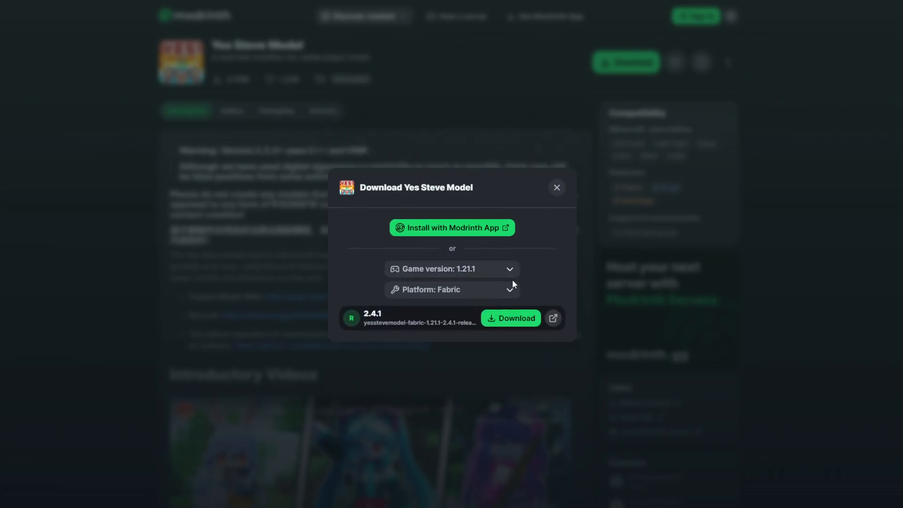
click(510, 318)
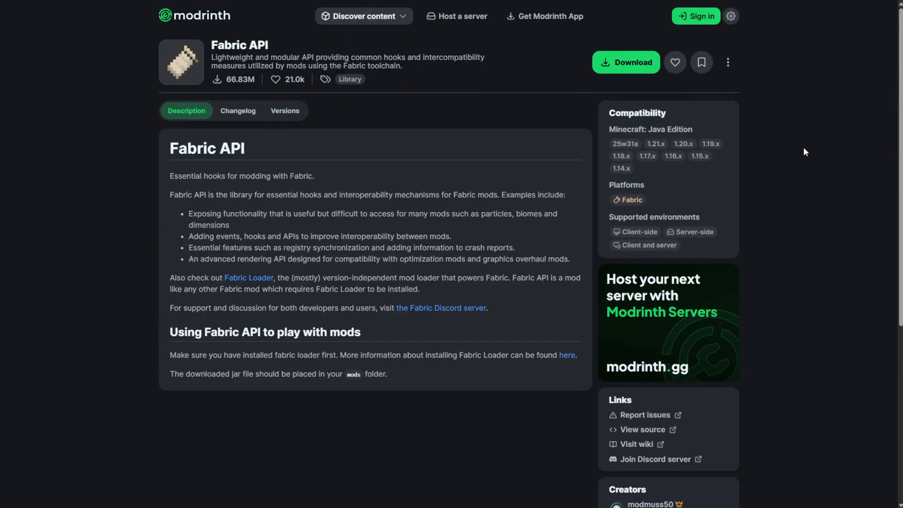
mouse_move(310, 53)
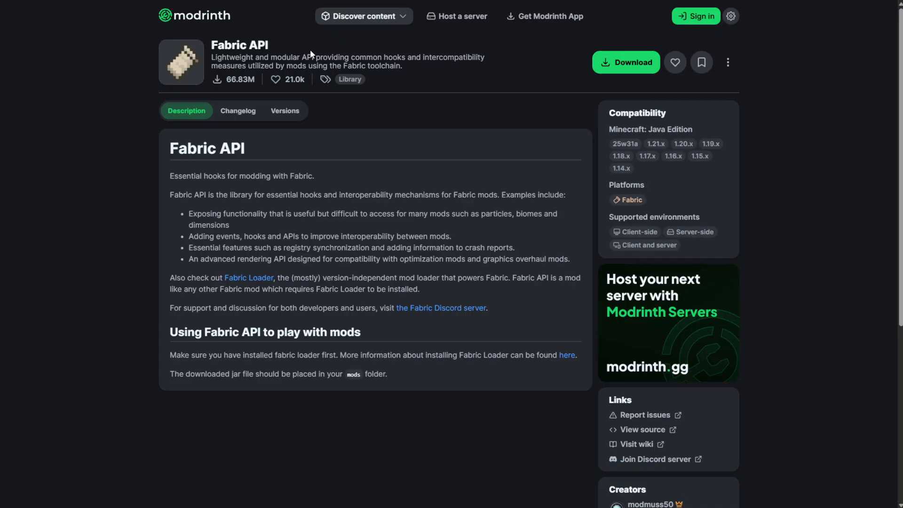
mouse_move(175, 221)
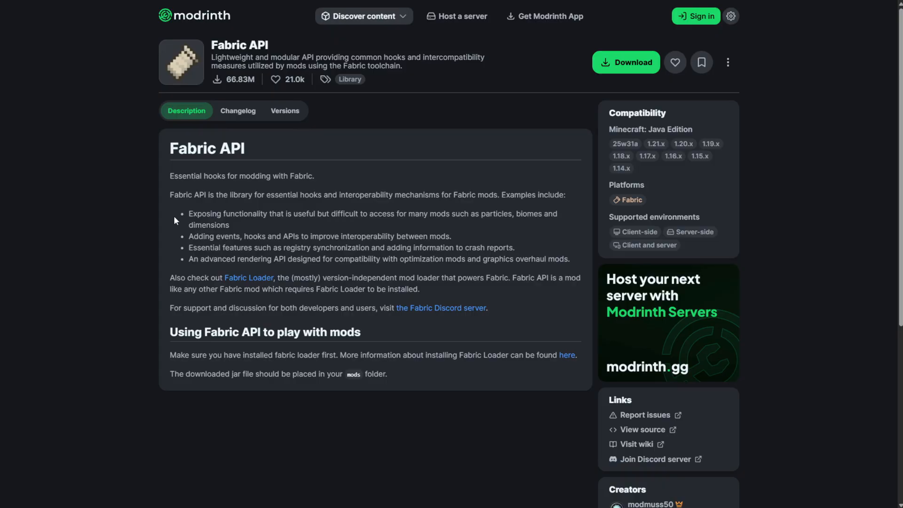
mouse_move(640, 68)
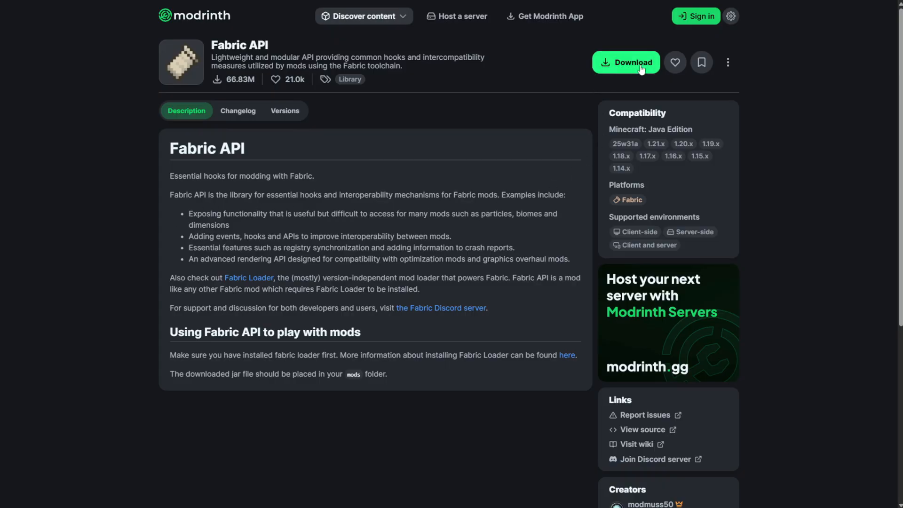
Step: Download the Fabric API 0.116.4+1.21.1 file
click(626, 63)
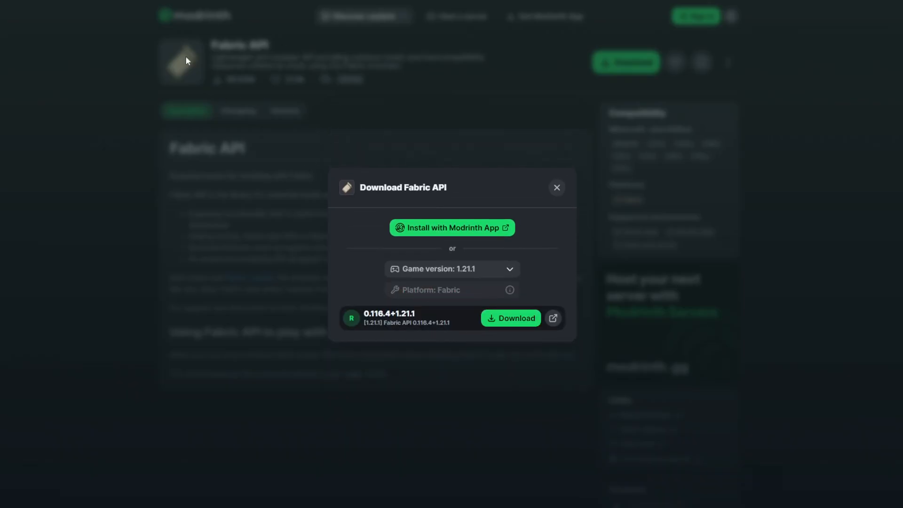
click(509, 318)
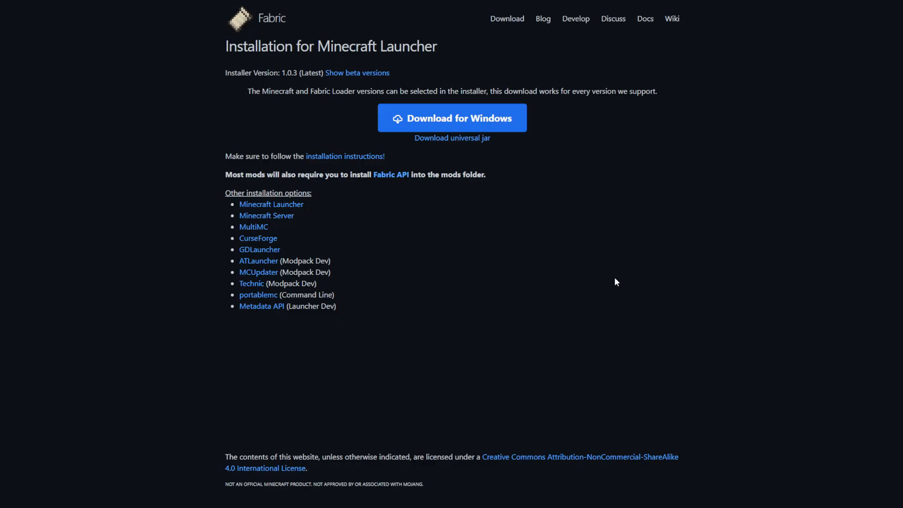
Step: Download the Fabric installer for Windows
click(451, 117)
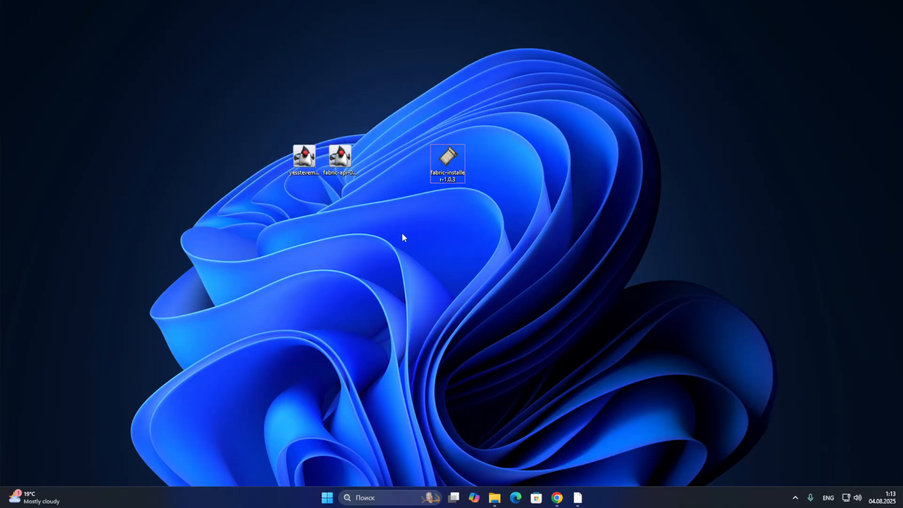
Step: Run fabric-installer and install loader 0.16.14 for Minecraft 1.21.1 with a profile
click(447, 164)
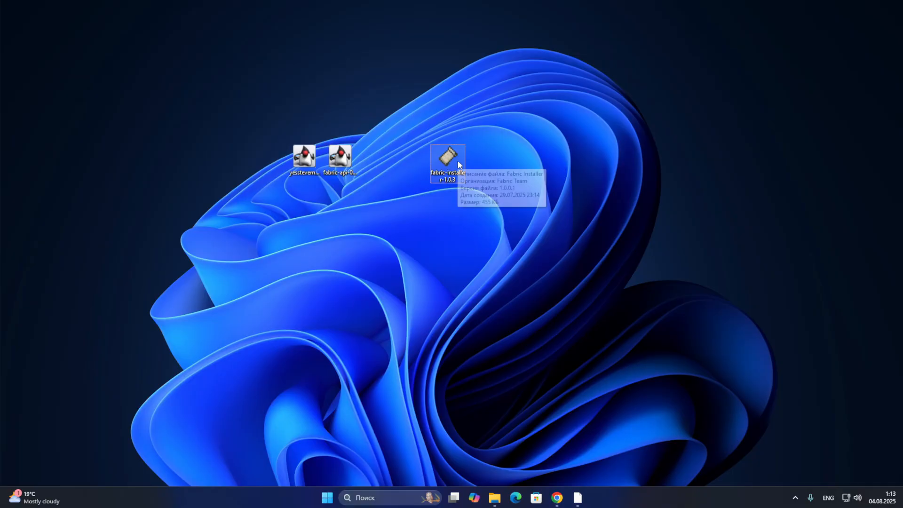
double_click(447, 162)
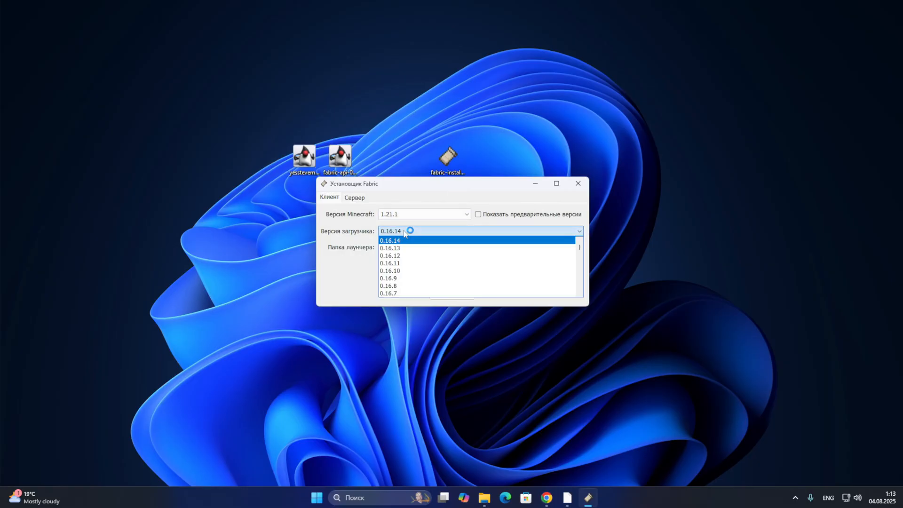
click(390, 240)
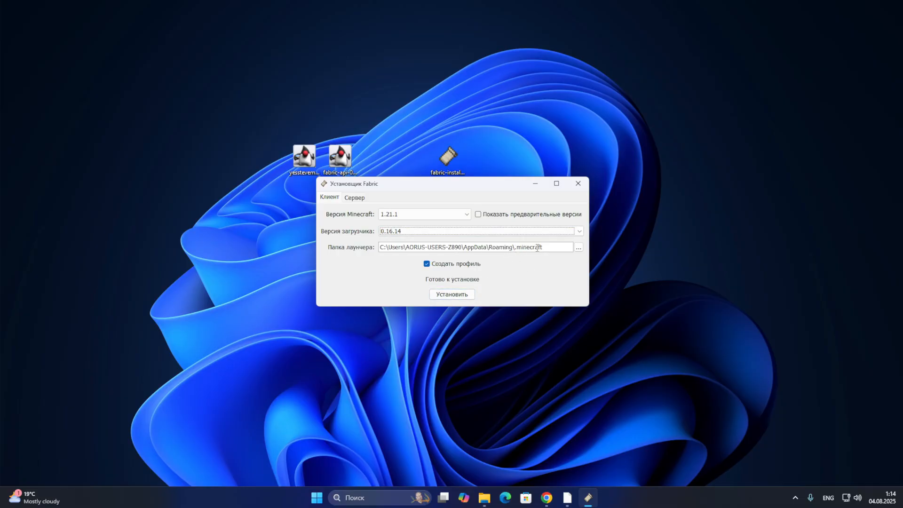
click(452, 293)
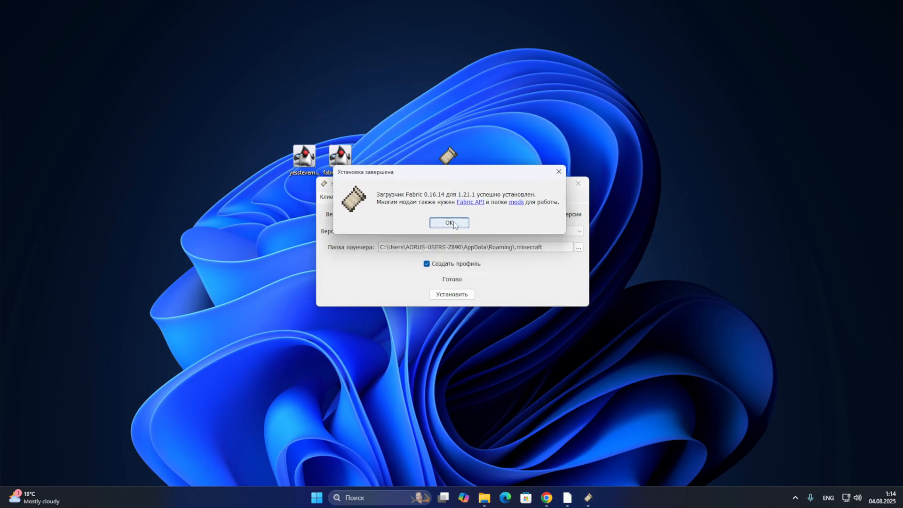
click(448, 223)
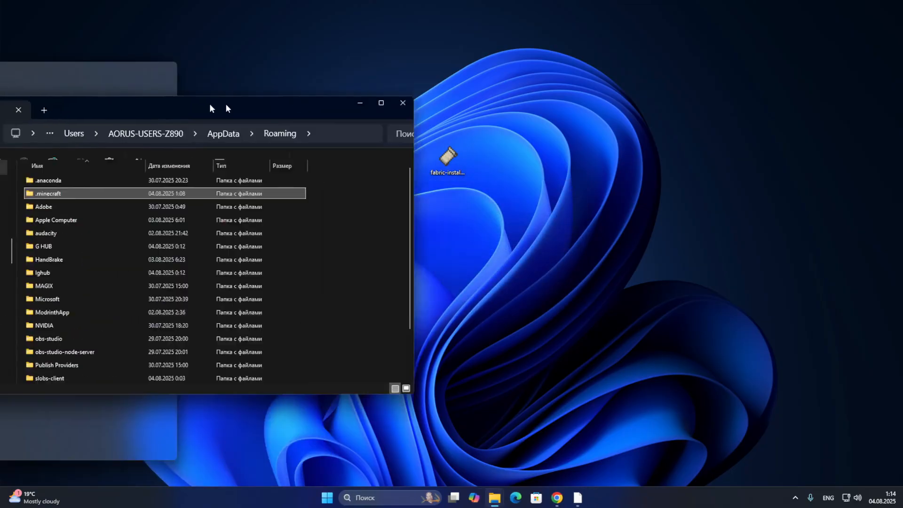
Step: Open .minecraft and its mods folder to confirm the yesstevemodel and fabric-api jars
double_click(48, 192)
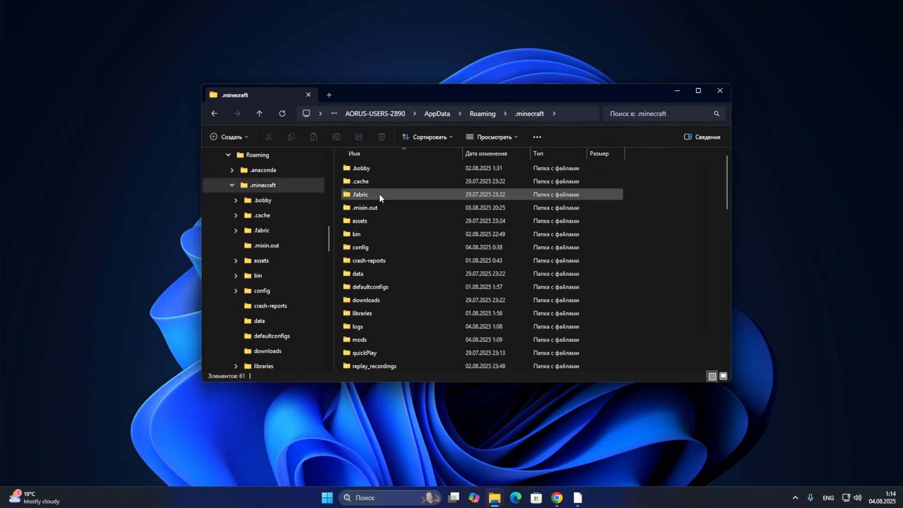
scroll(down, 3)
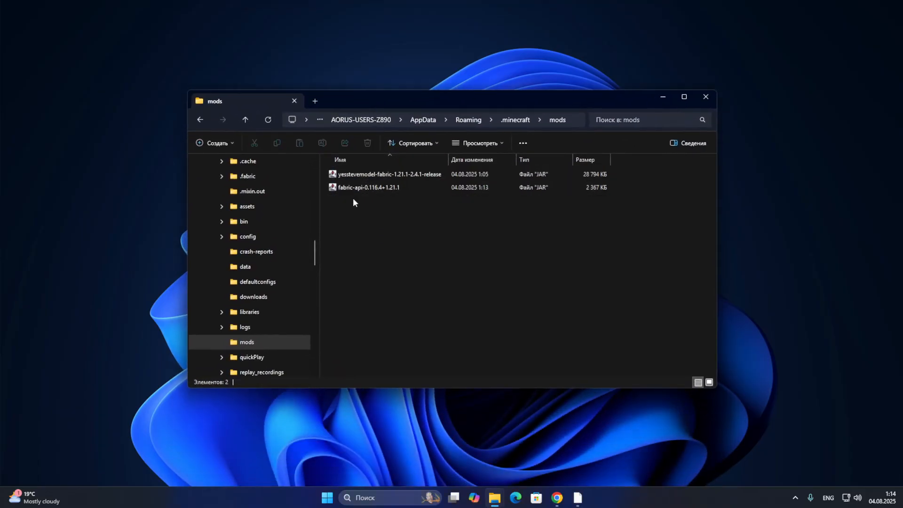
click(388, 174)
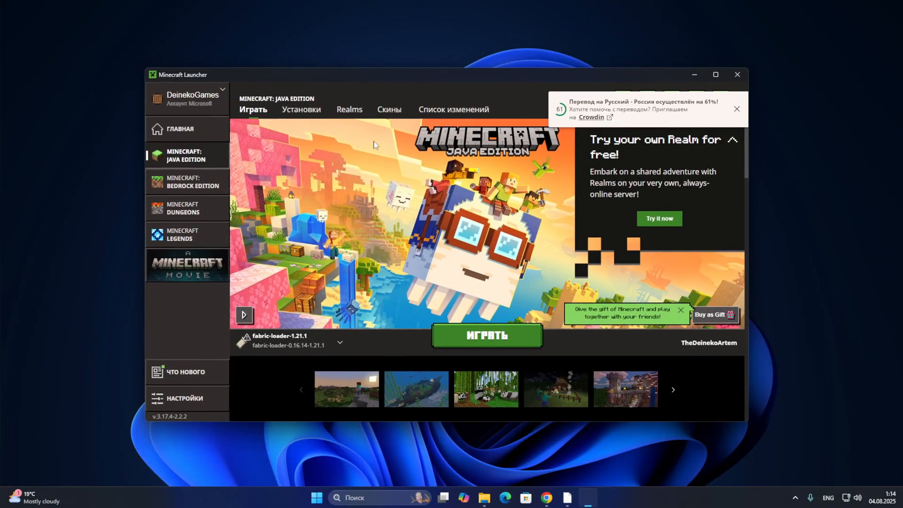
Step: Launch Minecraft using the fabric-loader-1.21.1 installation
click(339, 343)
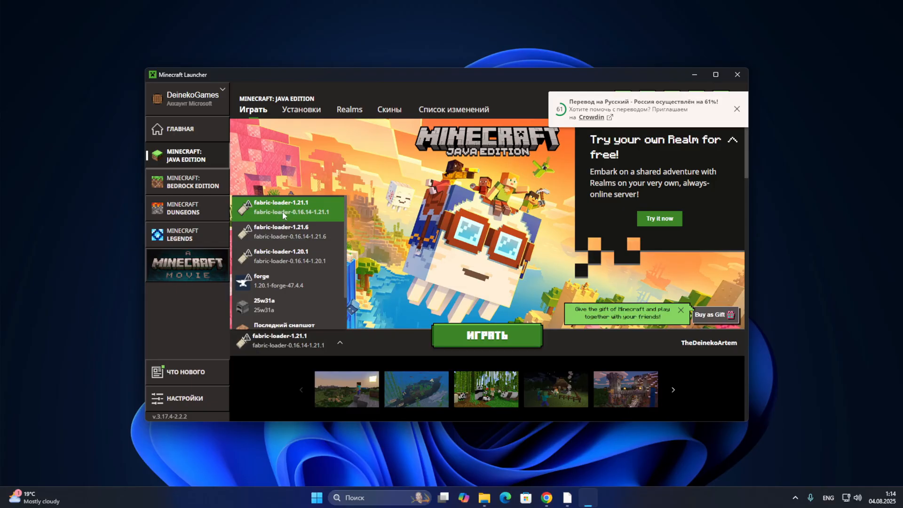
click(301, 109)
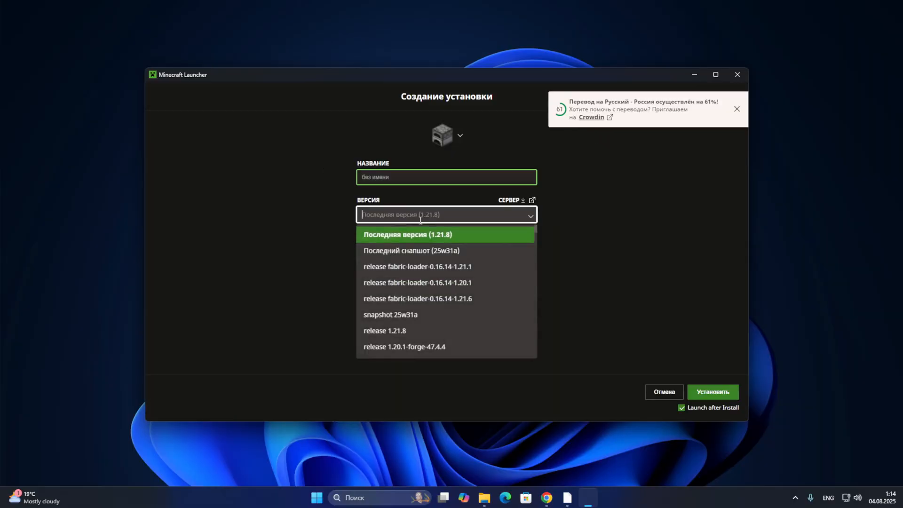
text(fabric)
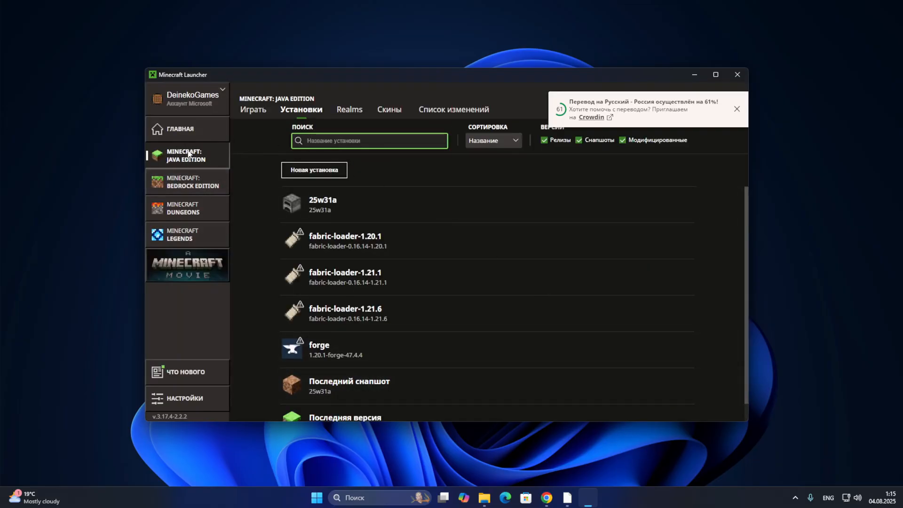
click(253, 110)
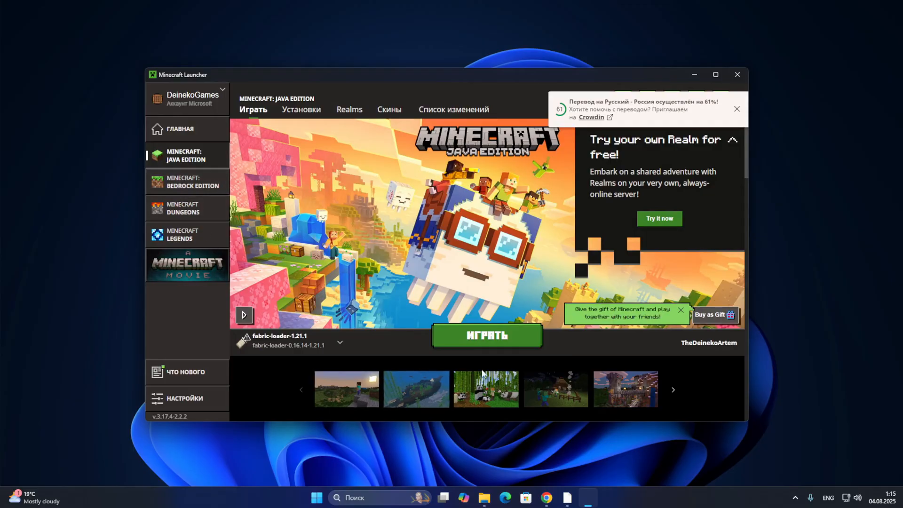
click(485, 334)
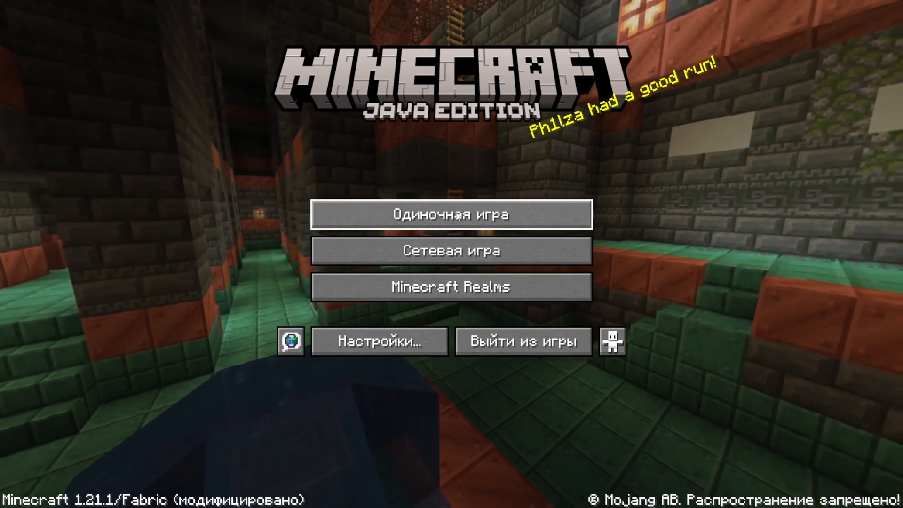
Step: Create a new singleplayer survival world on normal difficulty
click(451, 215)
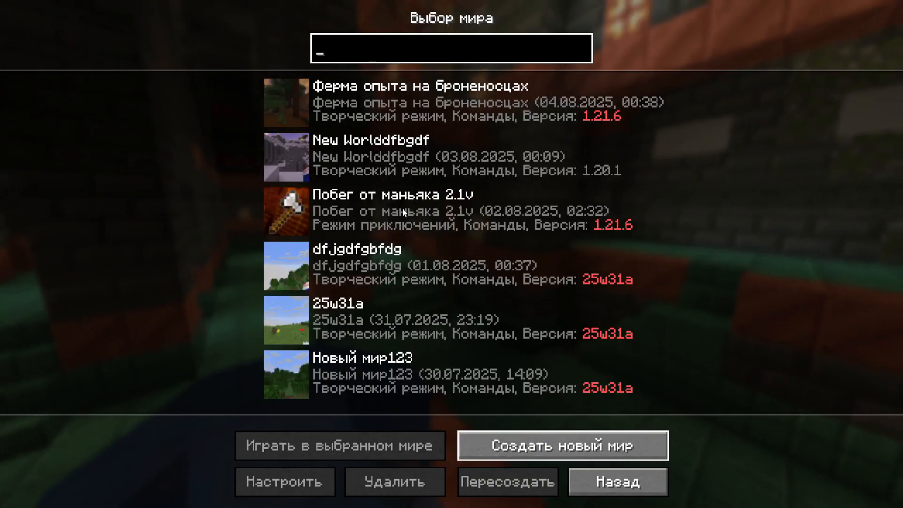
click(562, 444)
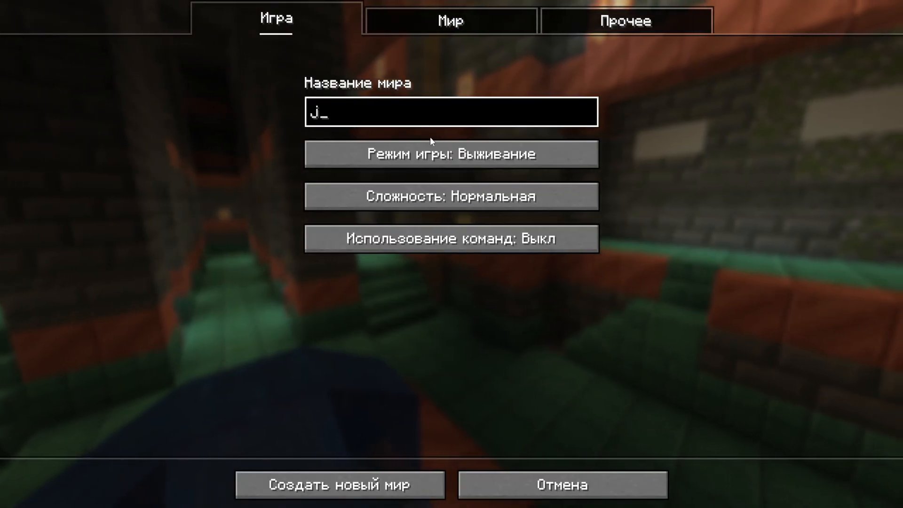
click(339, 484)
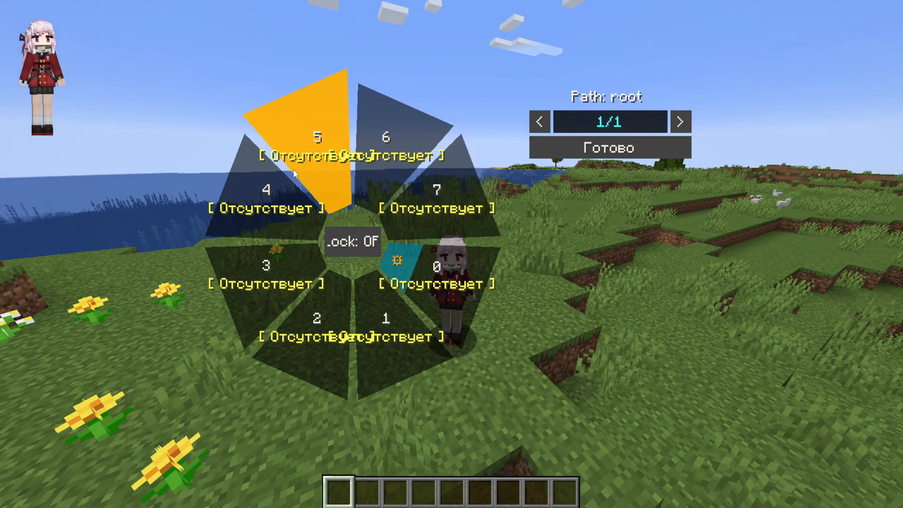
mouse_move(396, 262)
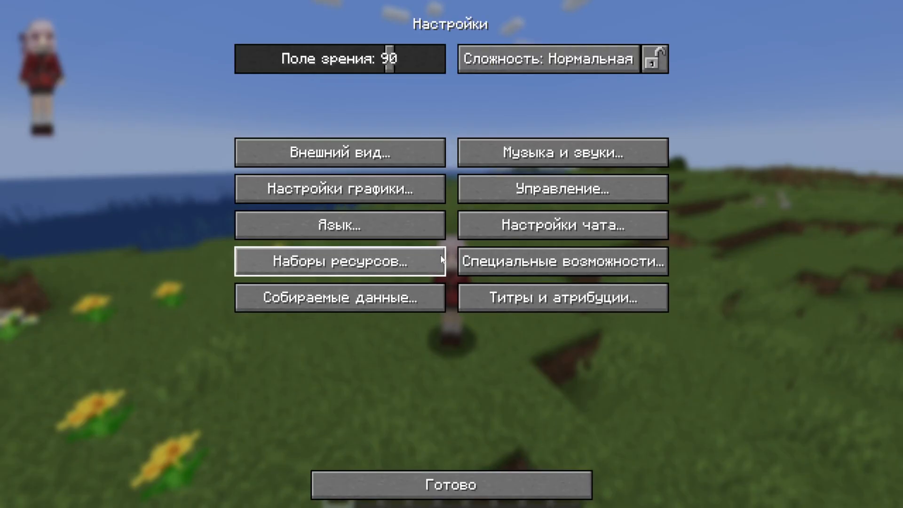
Step: Scroll the key binds to the Yes Steve Model shortcuts, then close the controls
click(561, 188)
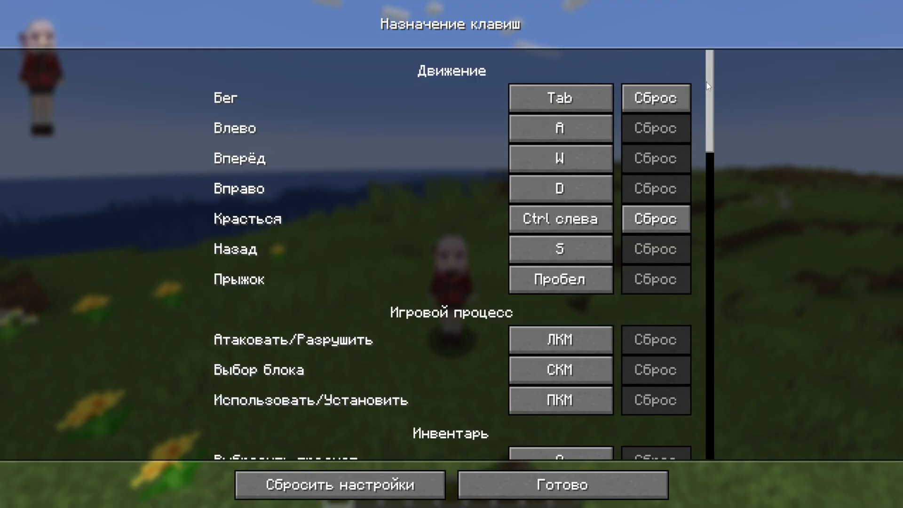
scroll(down, 3)
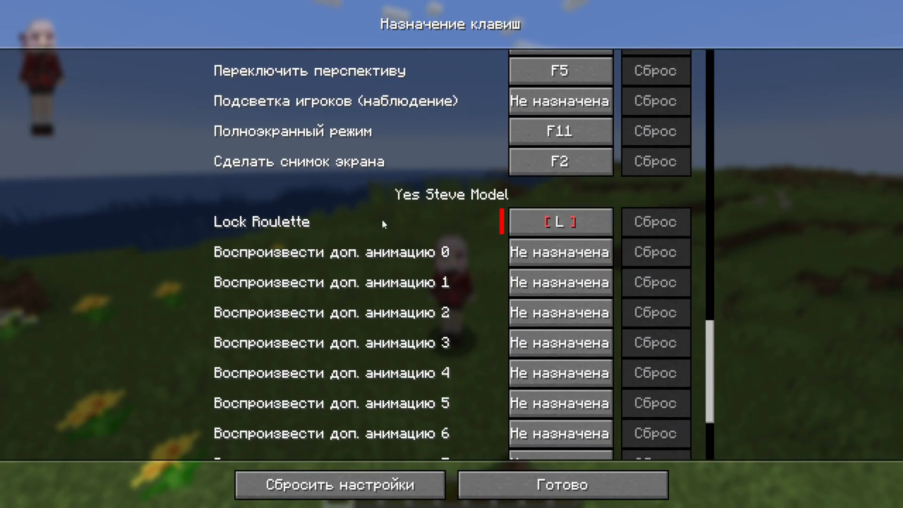
scroll(down, 3)
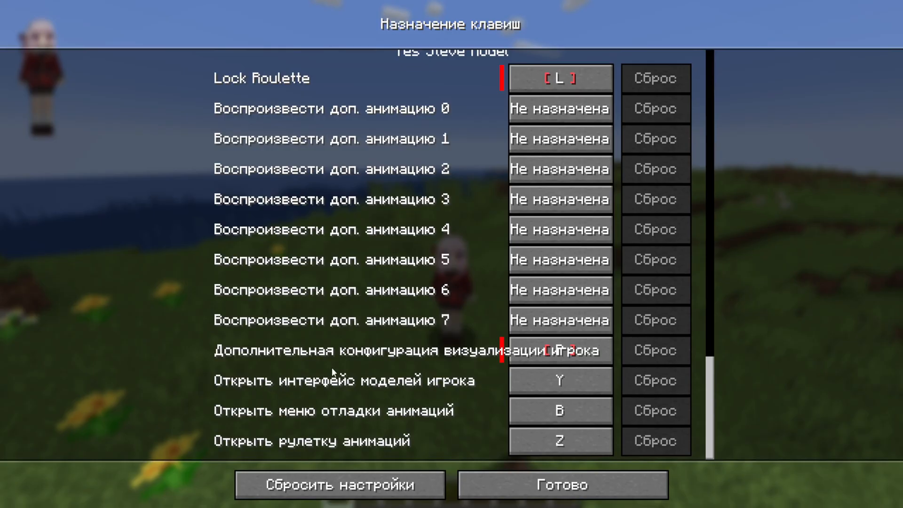
mouse_move(314, 421)
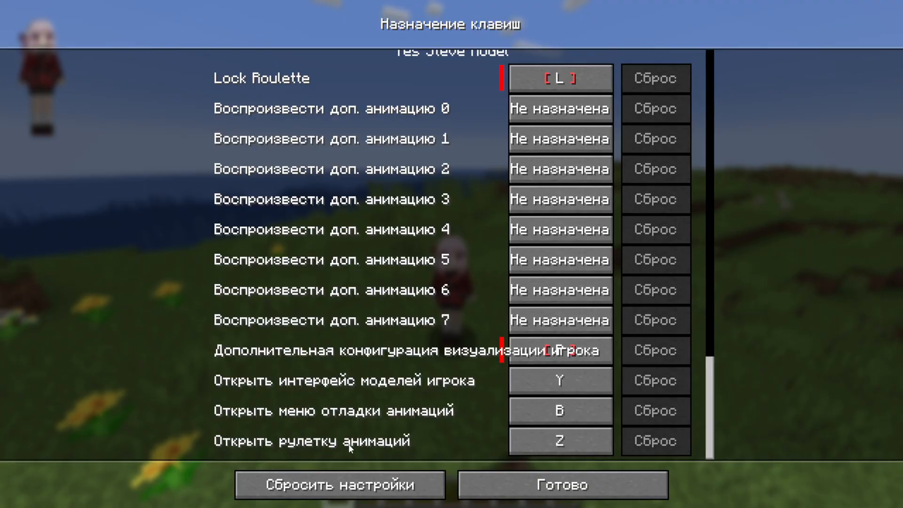
mouse_move(321, 403)
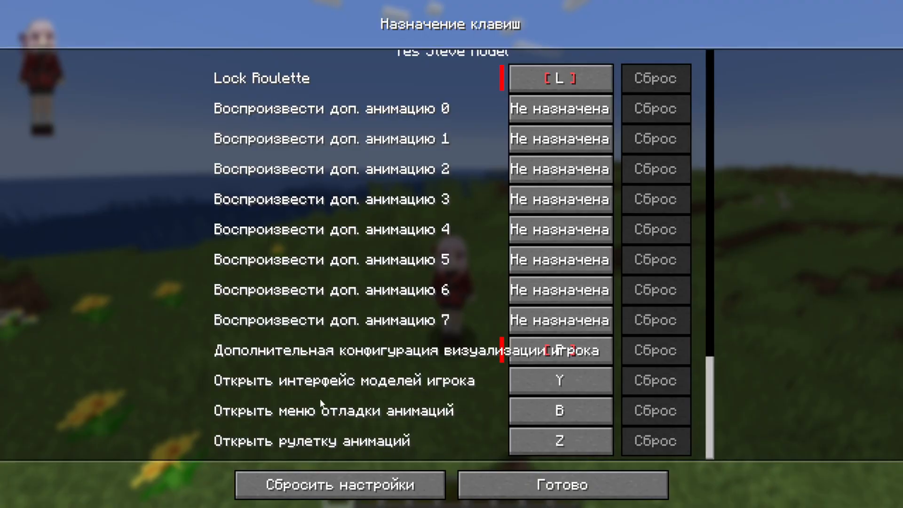
click(562, 484)
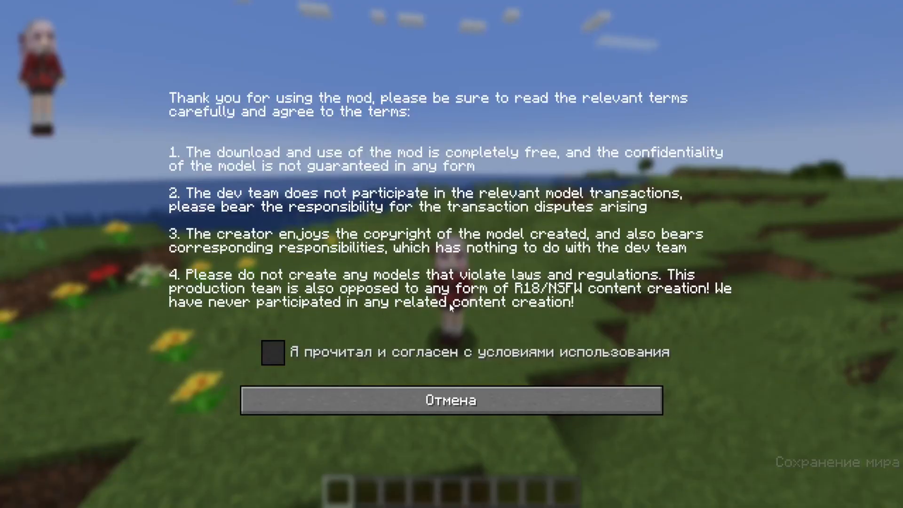
Step: Tick 'I have read and agree' and confirm the Yes Steve Model terms
click(273, 352)
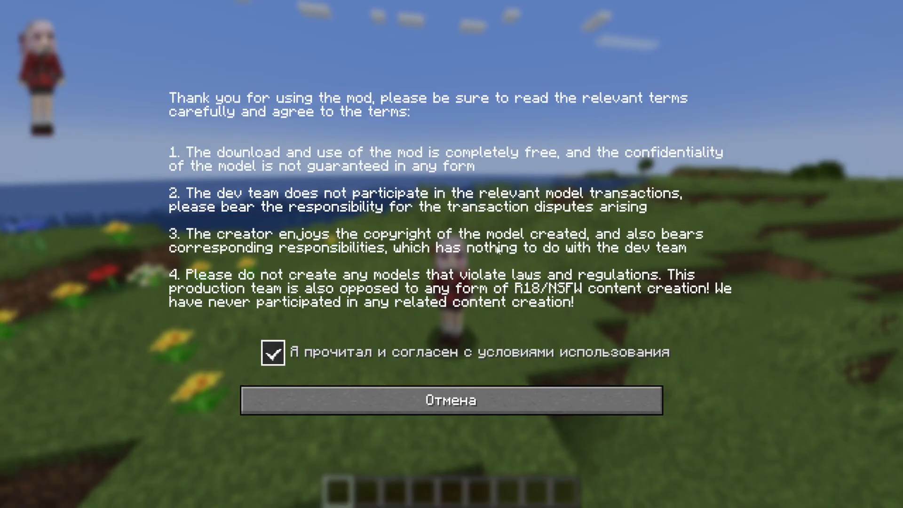
mouse_move(517, 298)
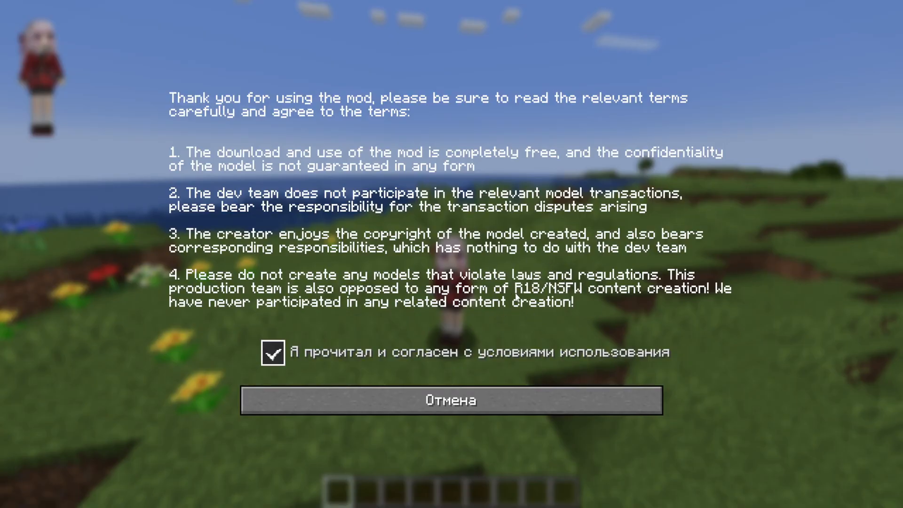
click(272, 352)
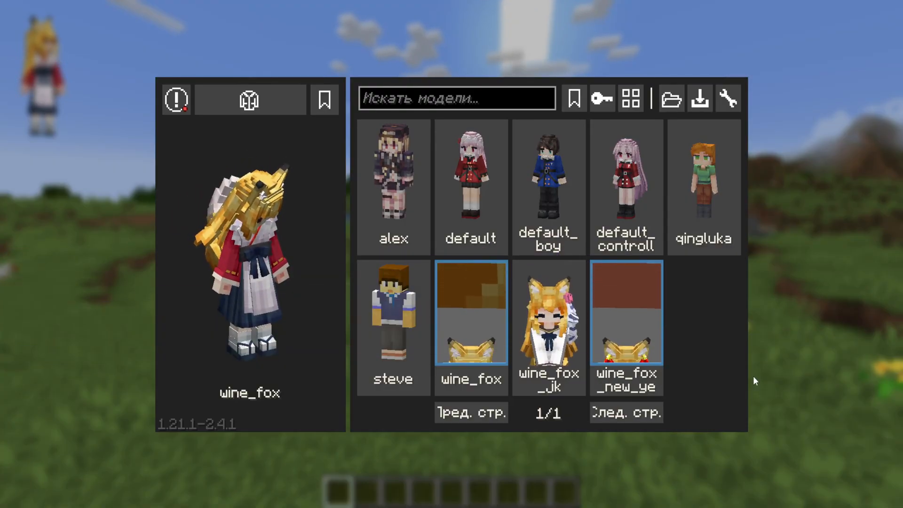
Step: Browse the YSM models, then download the GitHub Yes-Steve-Model-Repo as a ZIP
click(626, 314)
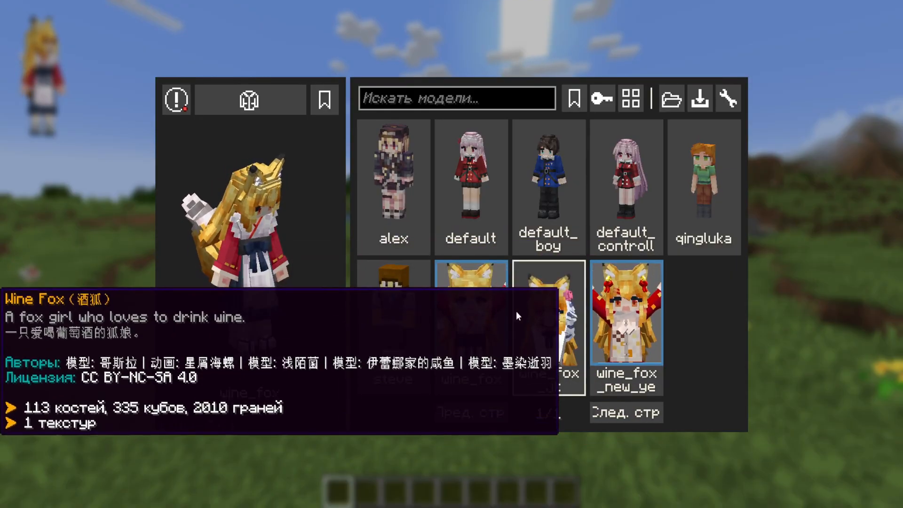
click(470, 312)
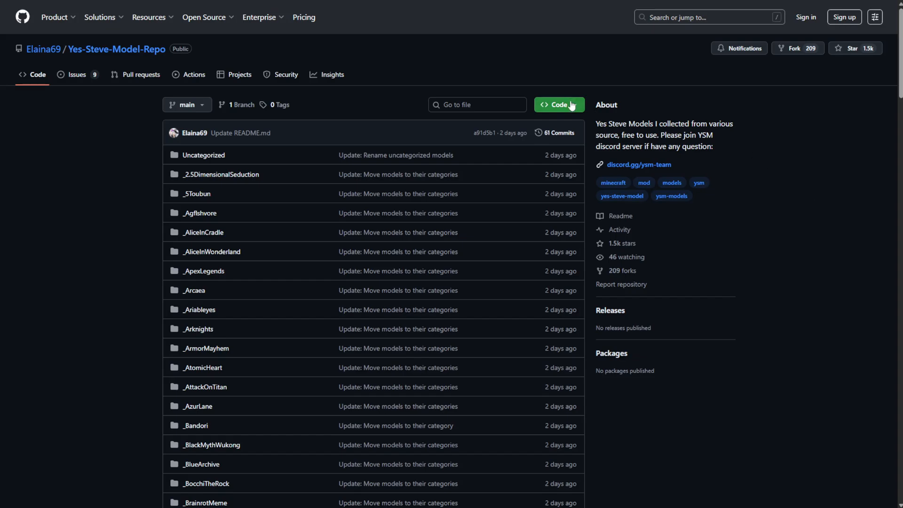
click(554, 104)
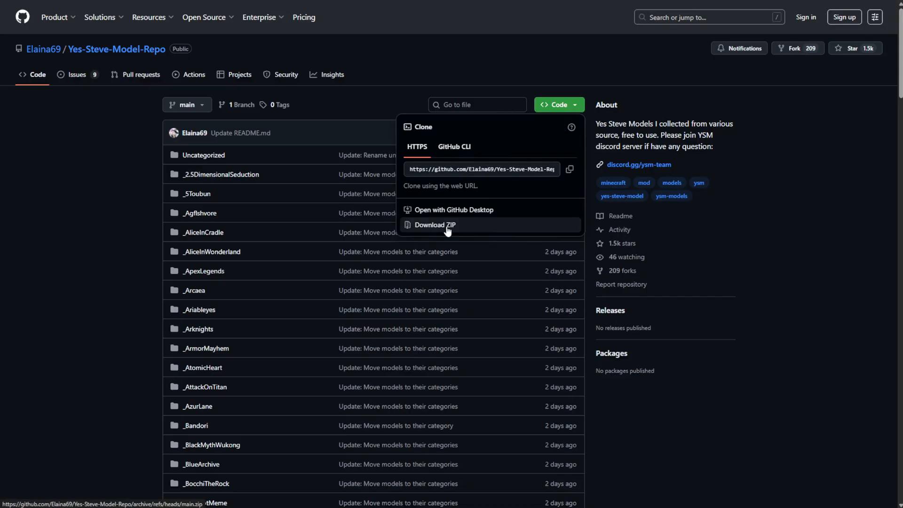
click(434, 225)
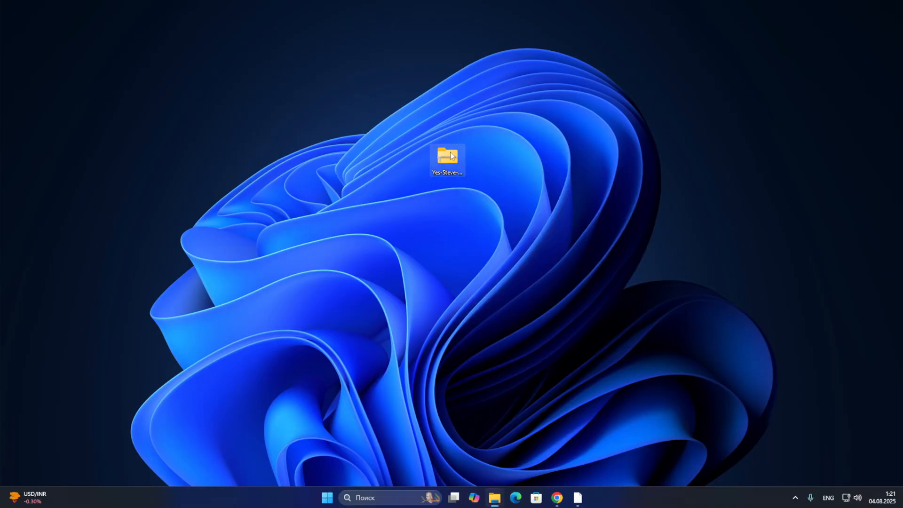
Step: Open the desktop Yes-Steve repo folder and go to .minecraft > config > yes_steve_model > custom
double_click(447, 157)
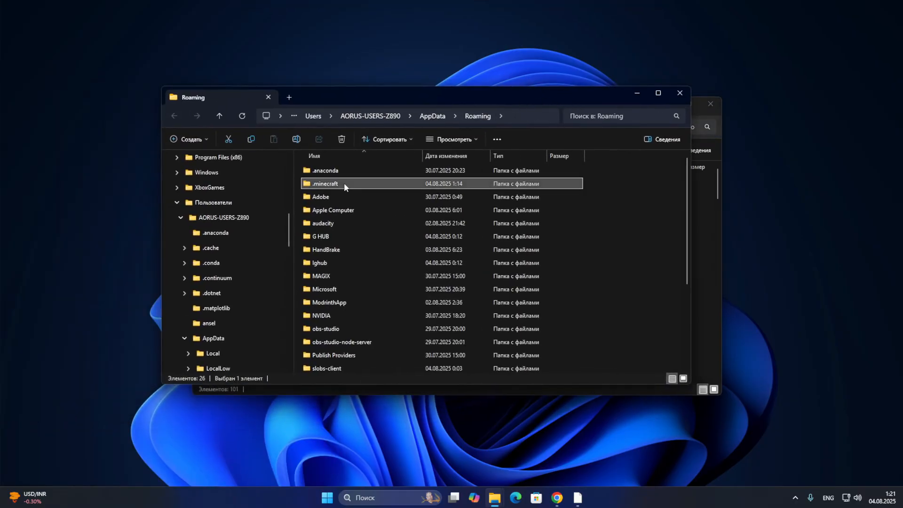
double_click(325, 183)
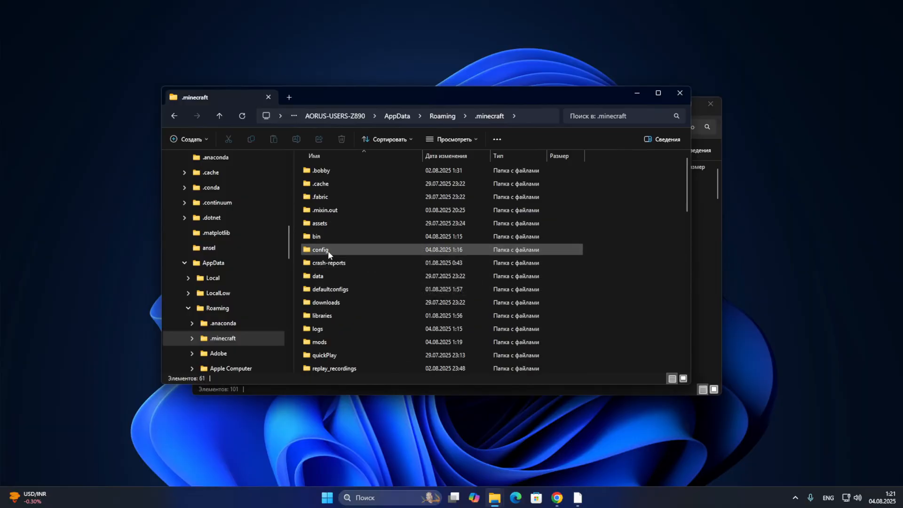
double_click(320, 249)
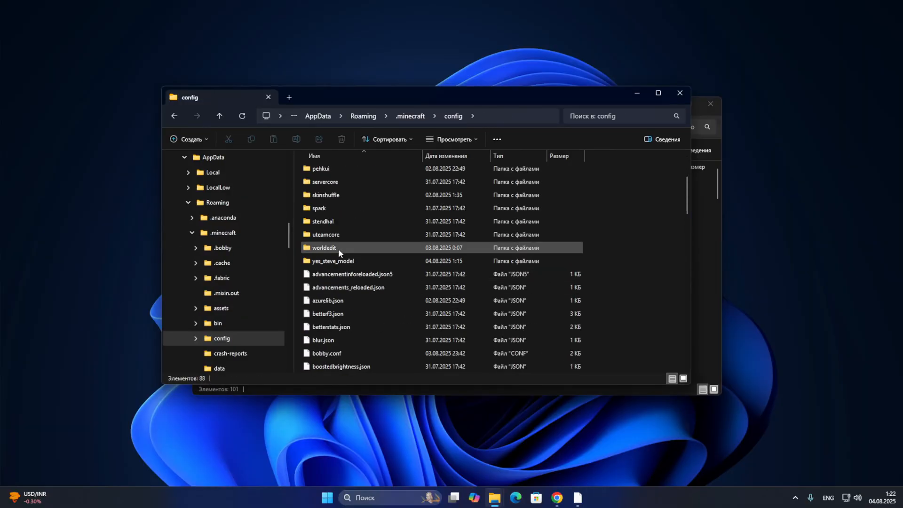
mouse_move(333, 261)
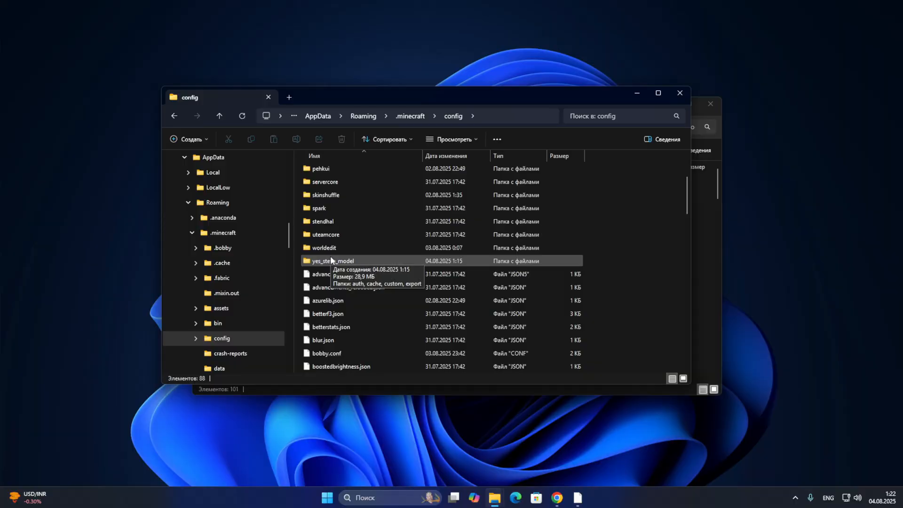
mouse_move(356, 263)
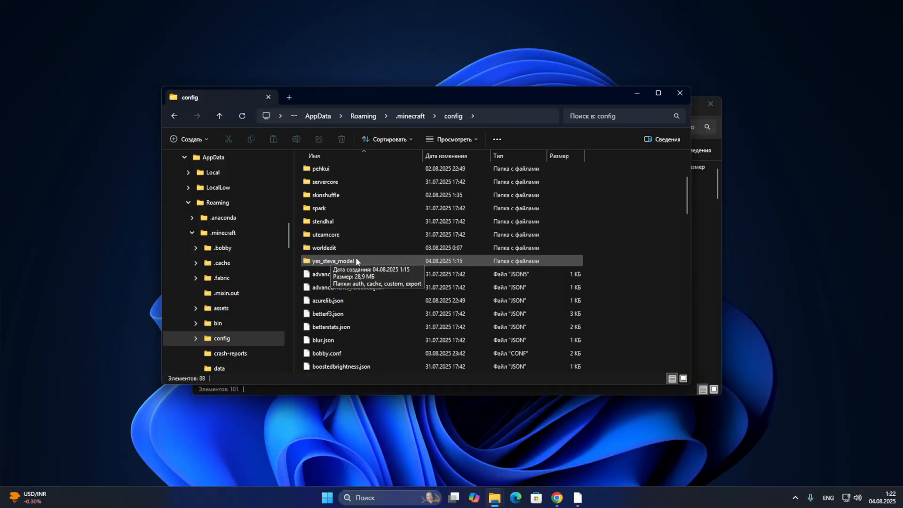
double_click(332, 261)
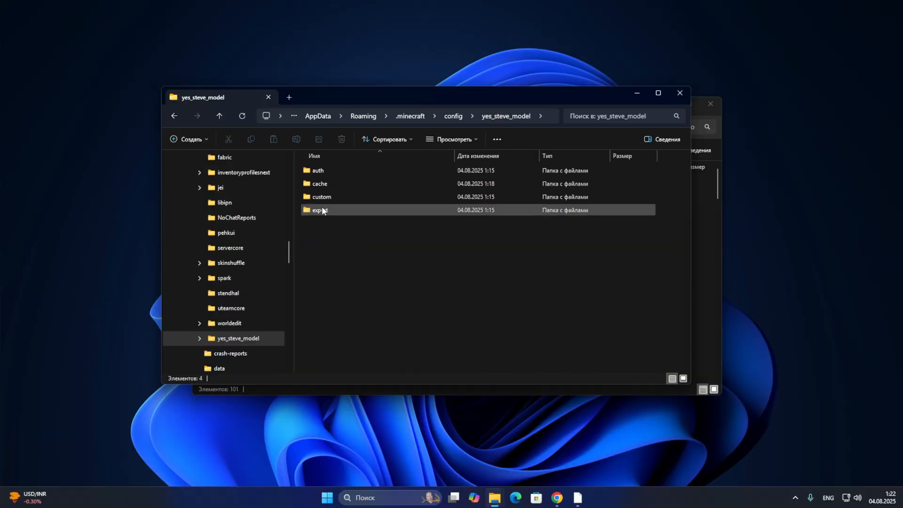
double_click(321, 196)
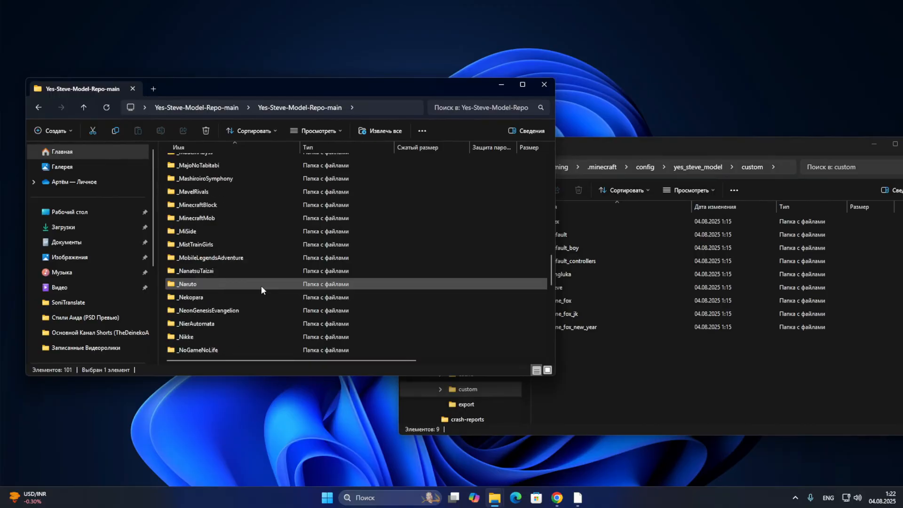
Step: Select all 101 items in the Yes-Steve-Model-Repo-main folder
key(ctrl+a)
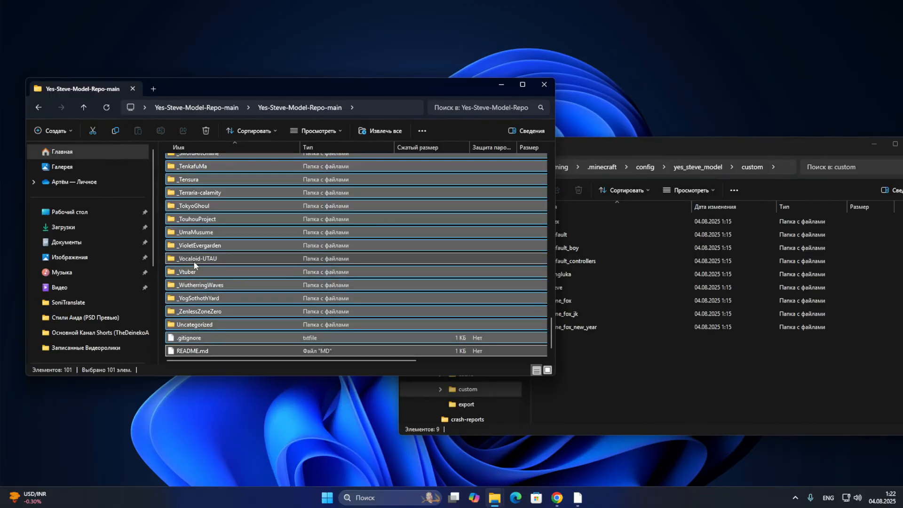
click(193, 350)
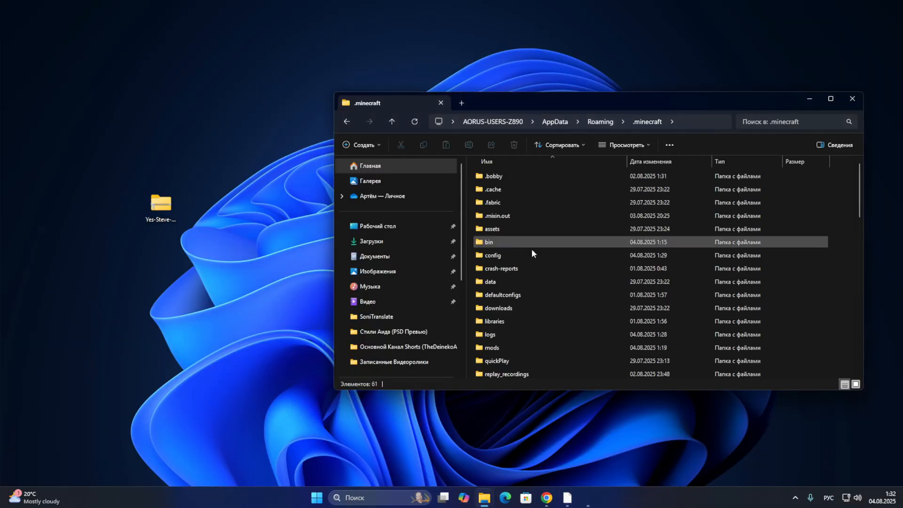
Step: Go from .minecraft through config and yes_steve_model into the empty custom folder
double_click(492, 254)
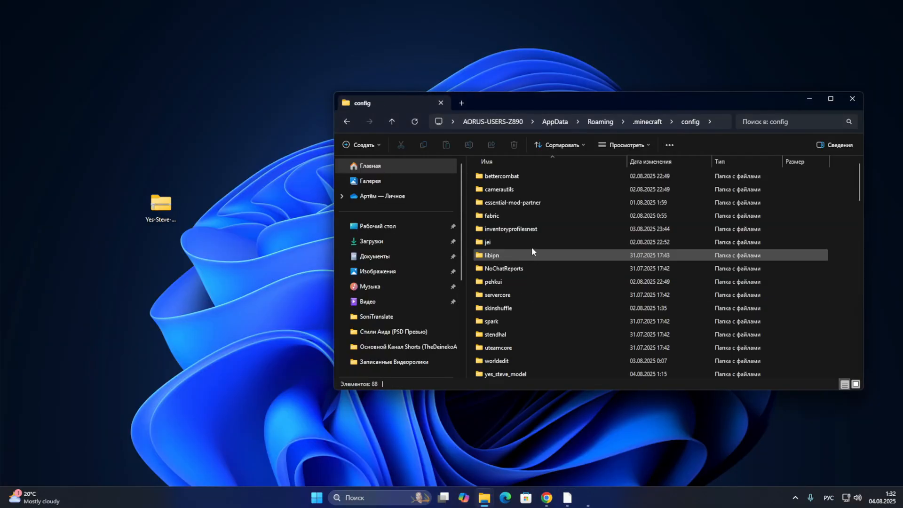
double_click(505, 374)
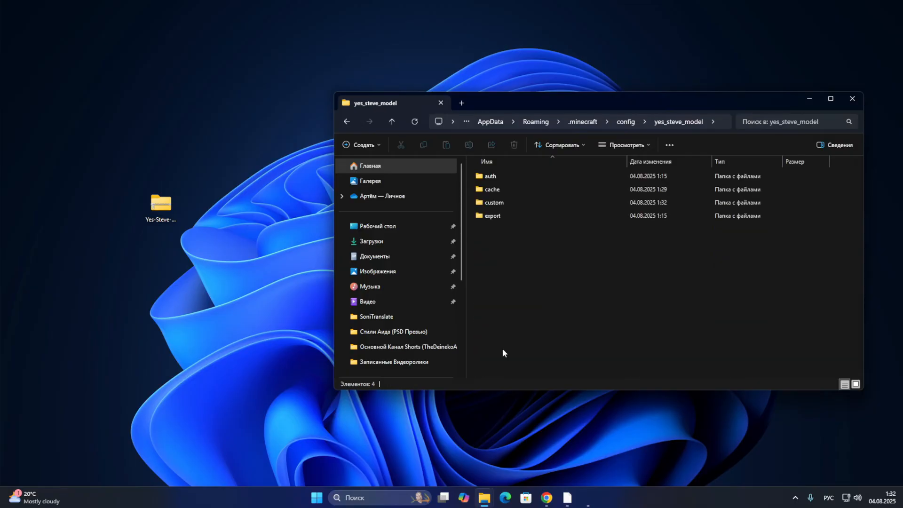
double_click(492, 202)
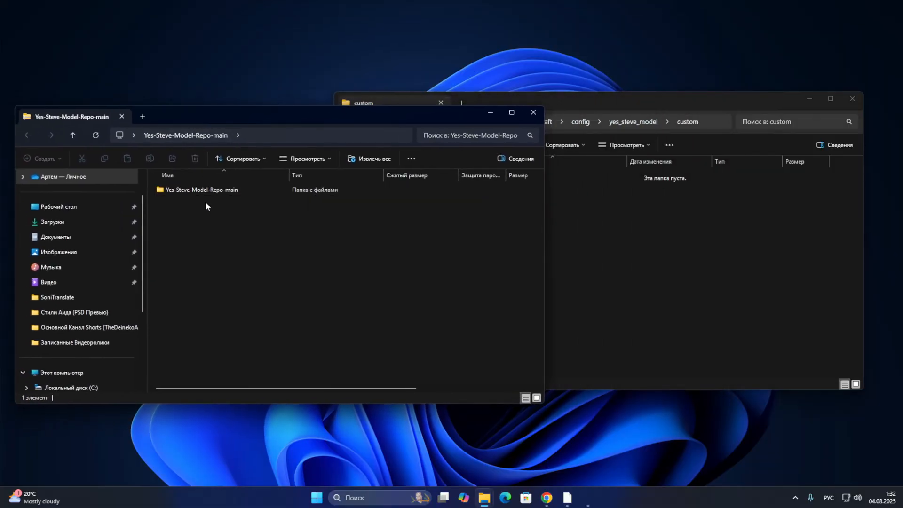
Step: Add the _MavelRivals through _NanatsuTaizai packs from the inner repo folder to custom
double_click(202, 190)
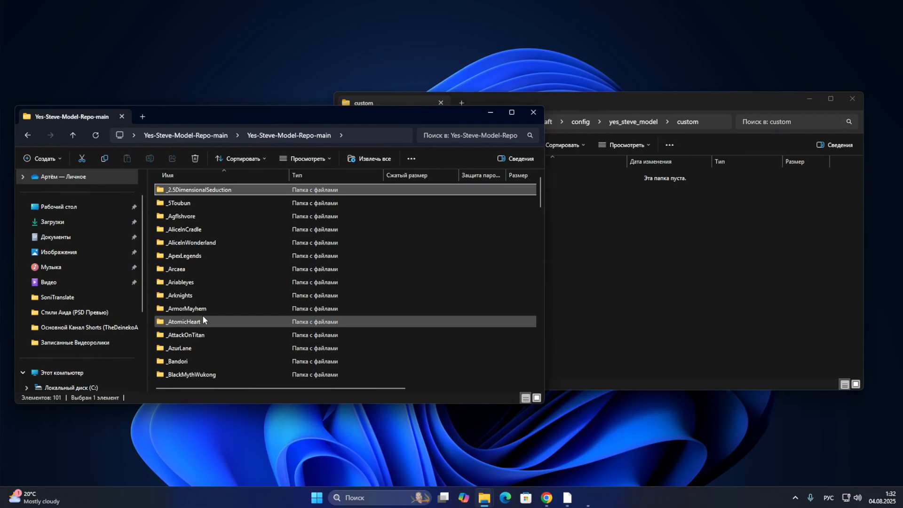
scroll(down, 3)
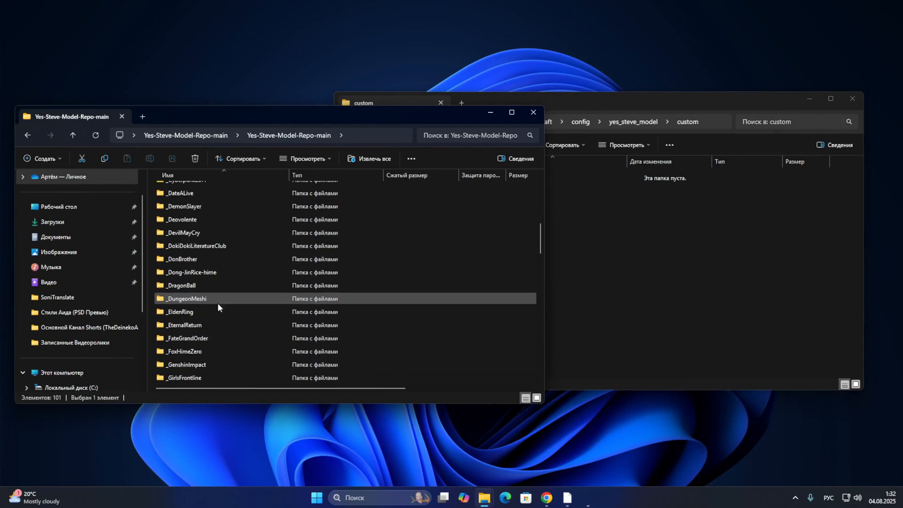
scroll(down, 3)
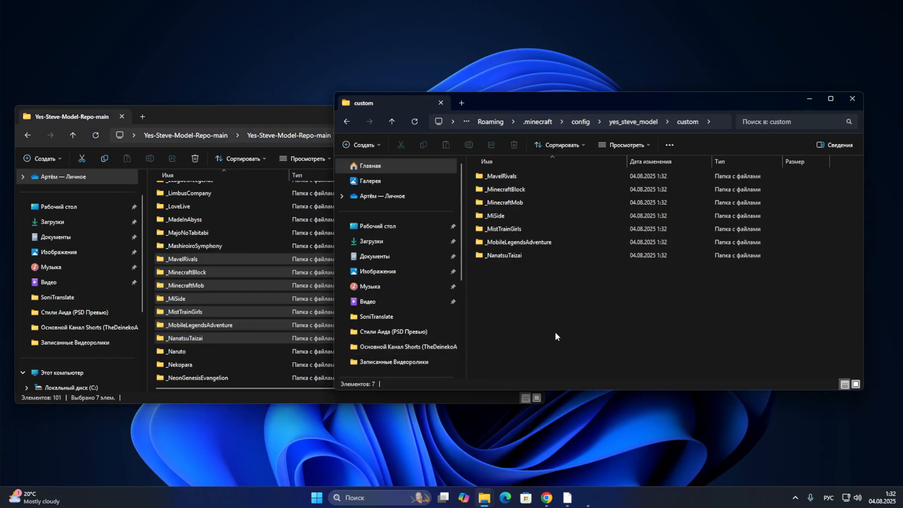
key(ctrl+a)
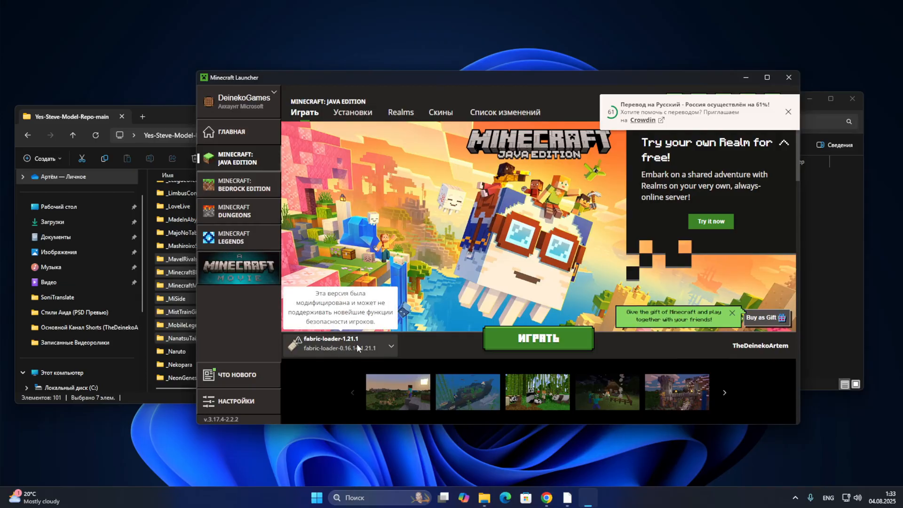
Step: Launch Minecraft's Fabric profile and confirm default models like steve appear in custom
click(537, 338)
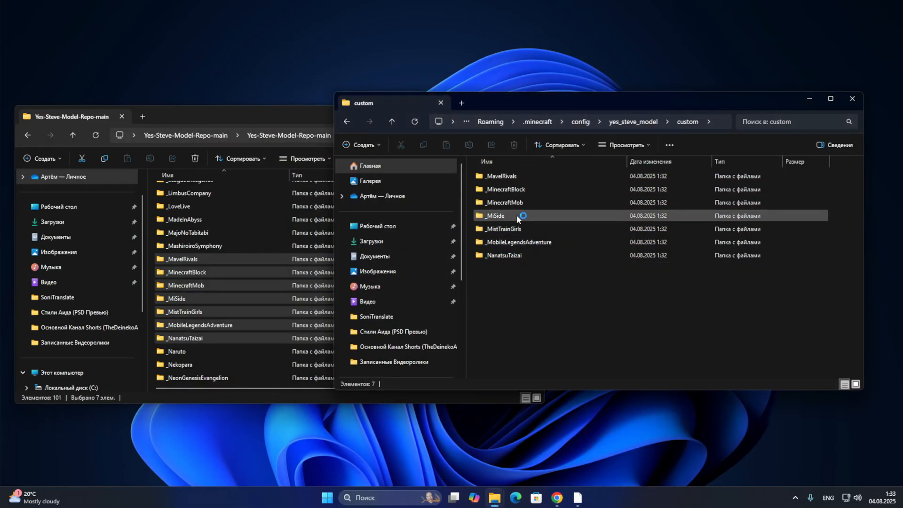
click(504, 189)
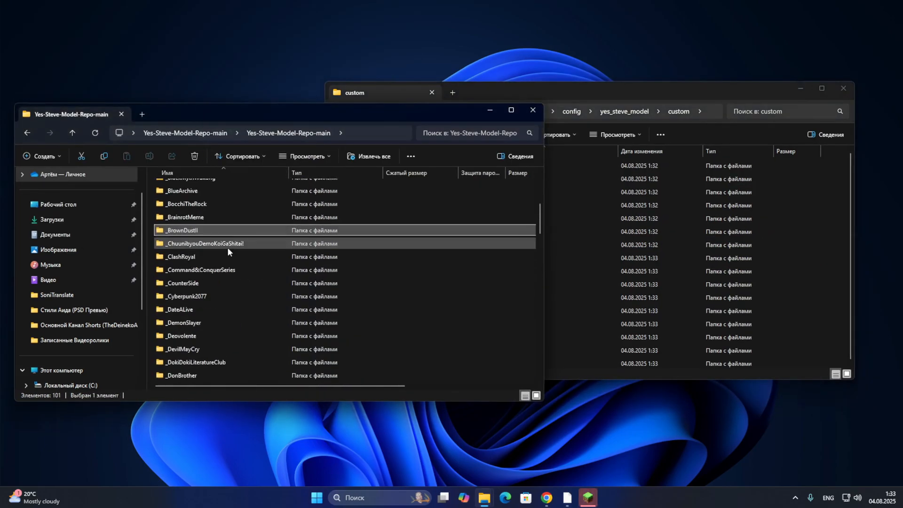
mouse_move(230, 282)
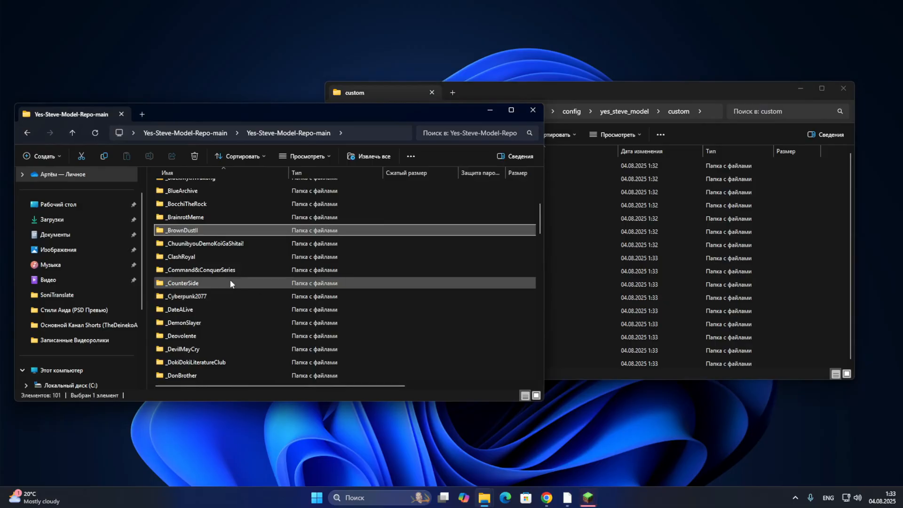
scroll(down, 3)
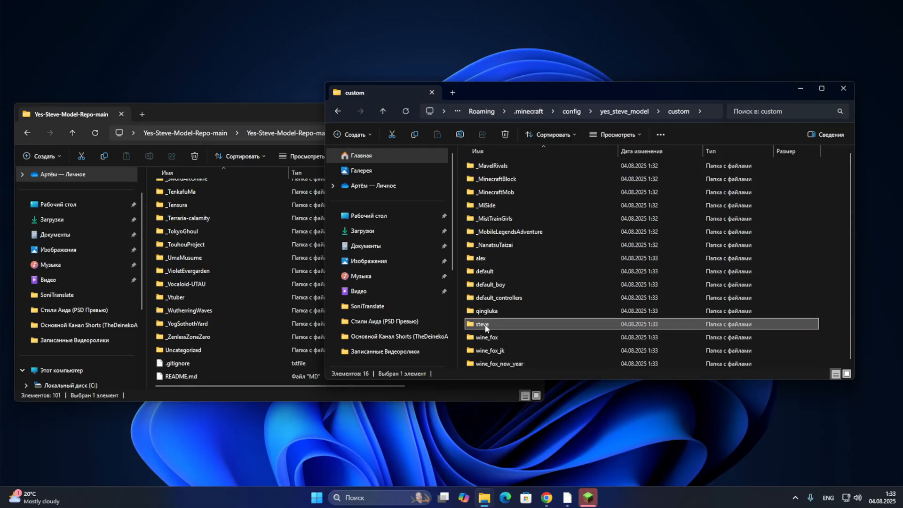
click(484, 270)
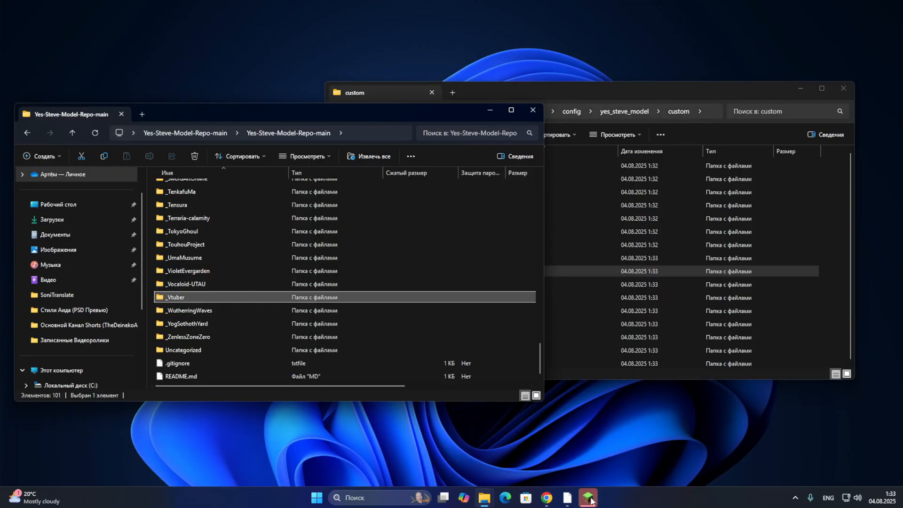
Step: Switch to the game and create a new Survival world named 'njdkfgnkjdn'
click(587, 497)
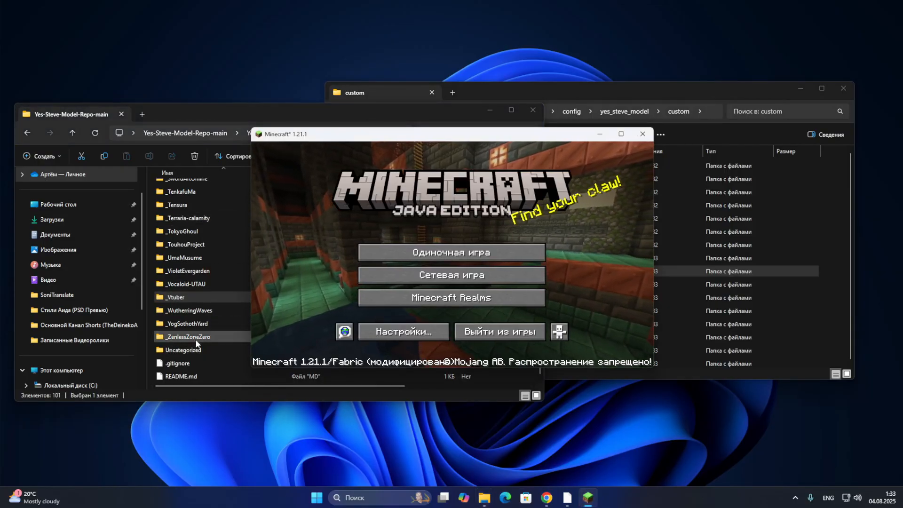
click(451, 252)
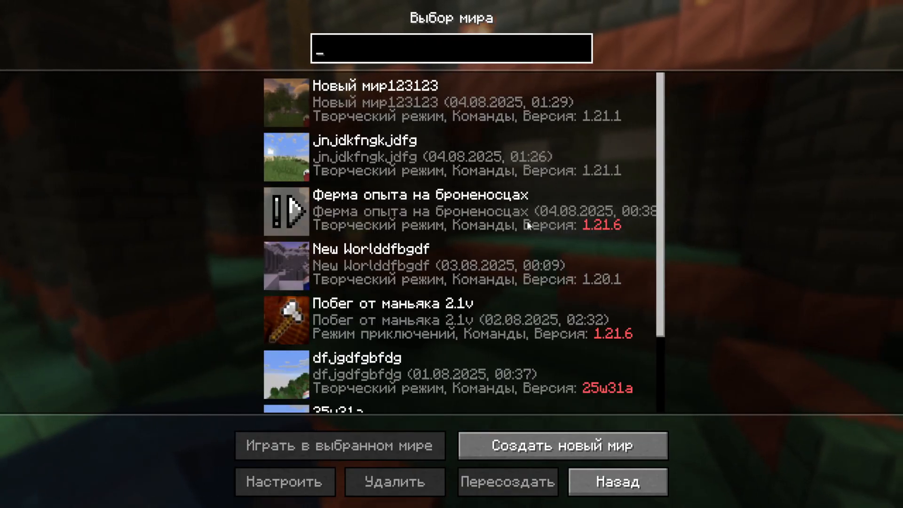
click(562, 444)
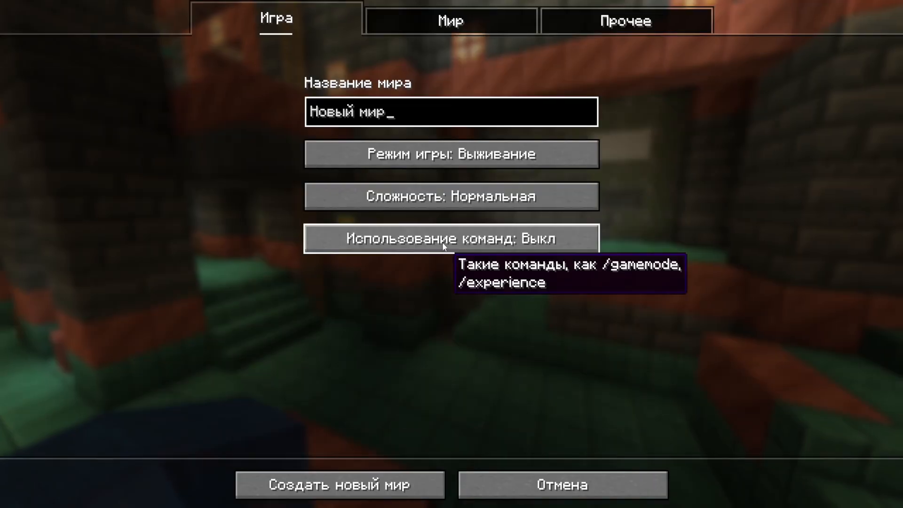
text(njdkfgnkjdn)
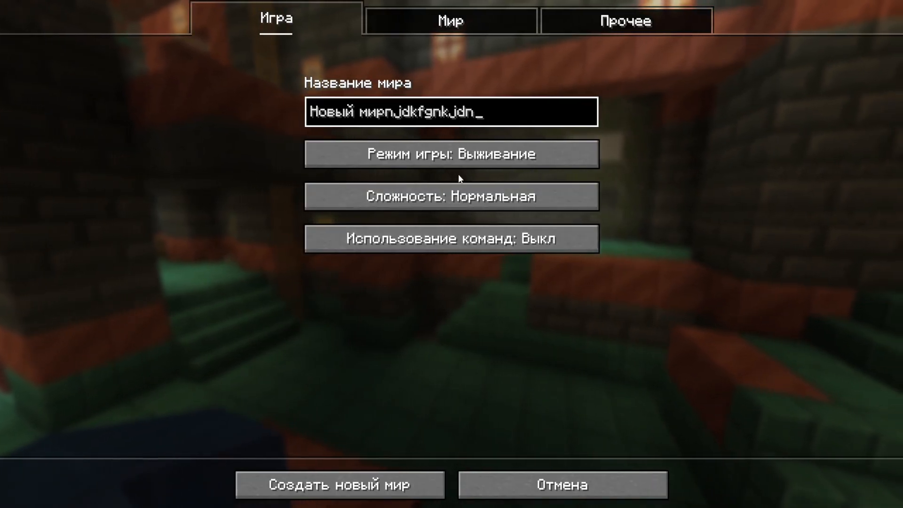
click(339, 484)
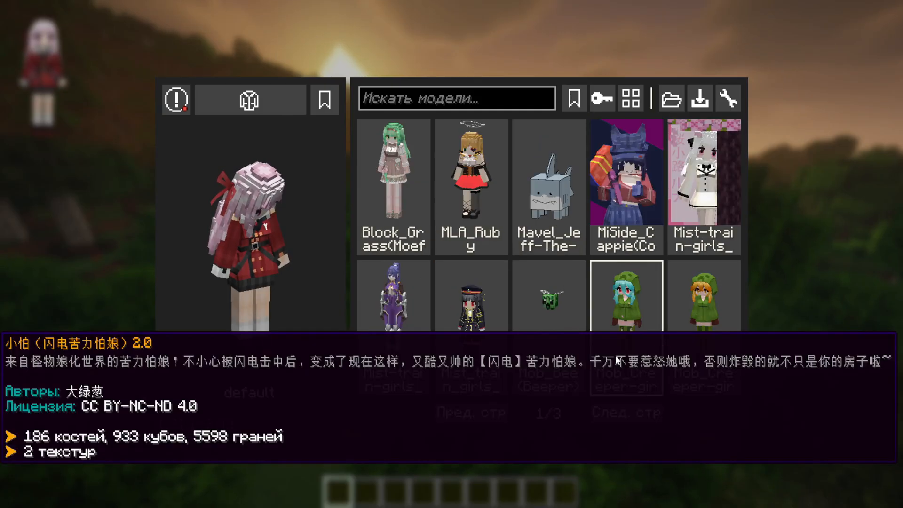
Step: Put the Mob_bee model on the player, check Key Binds, and return to the world
click(626, 413)
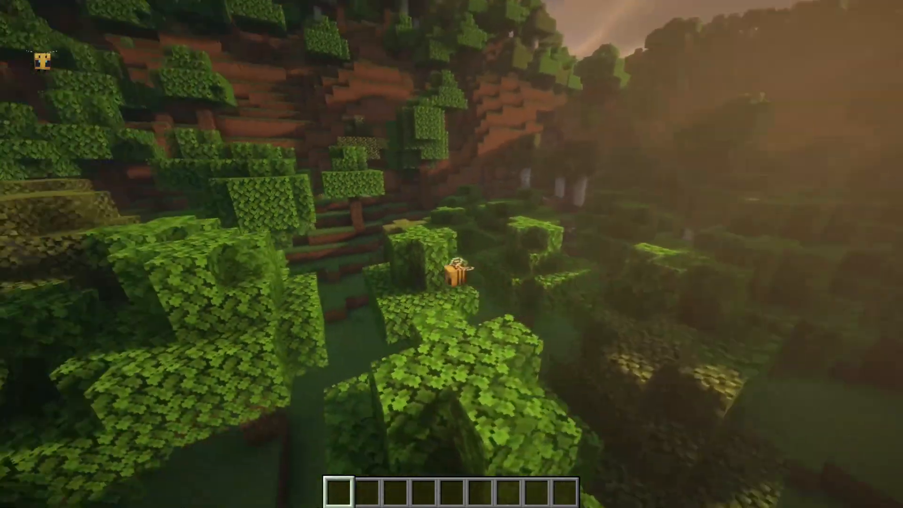
mouse_move(451, 254)
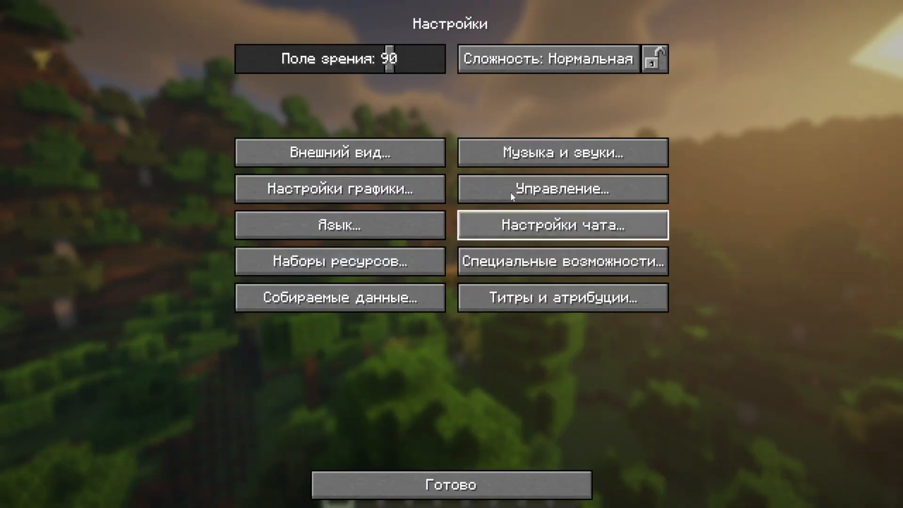
click(562, 189)
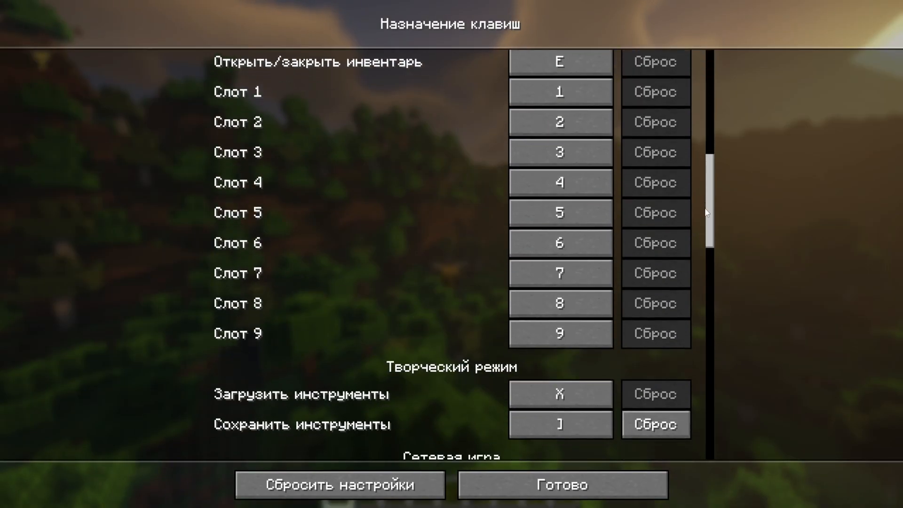
click(562, 484)
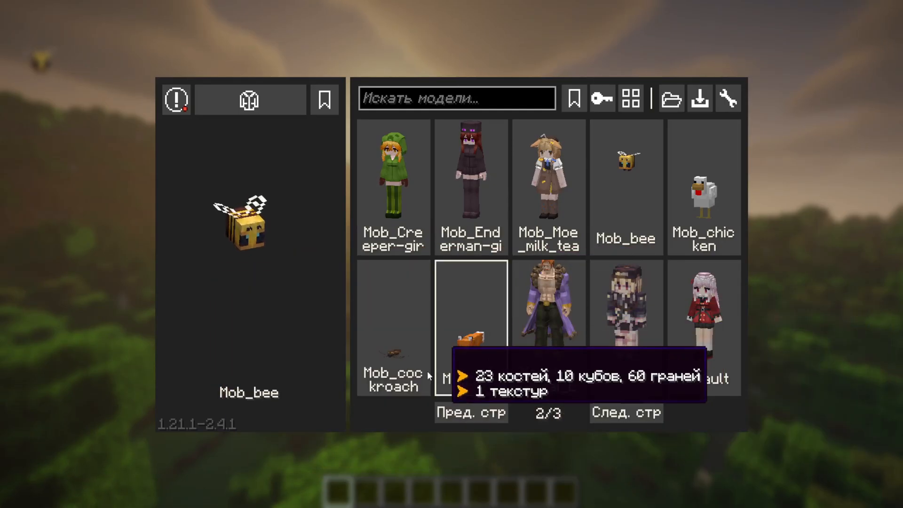
key(Escape)
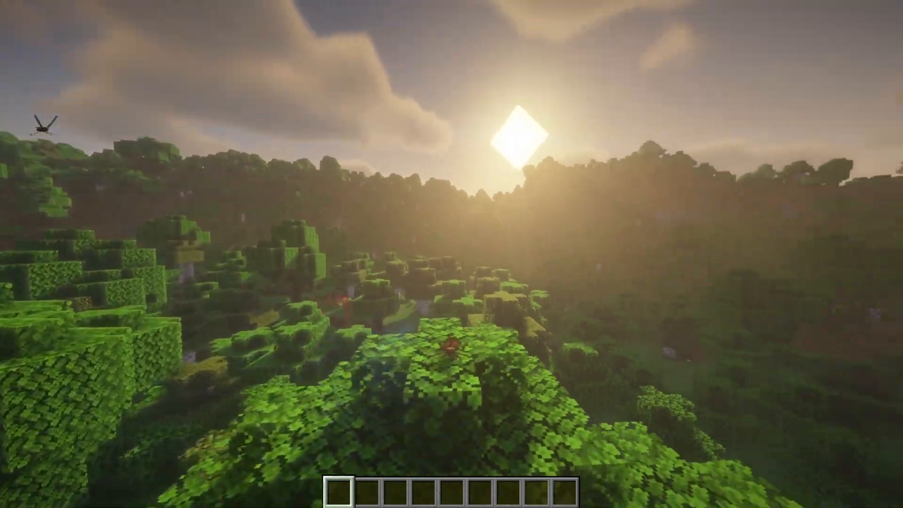
mouse_move(452, 254)
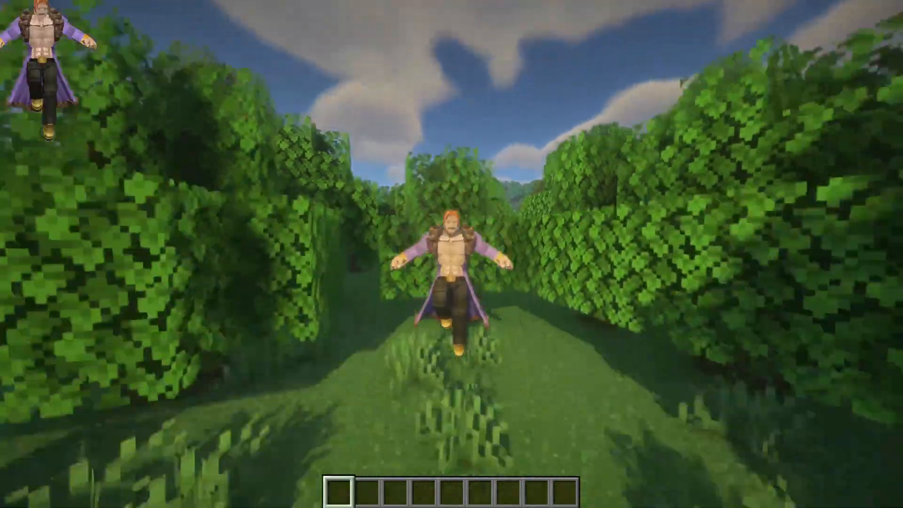
Step: Bring up the animation roulette while wearing the purple-coated Escanor model
key(e)
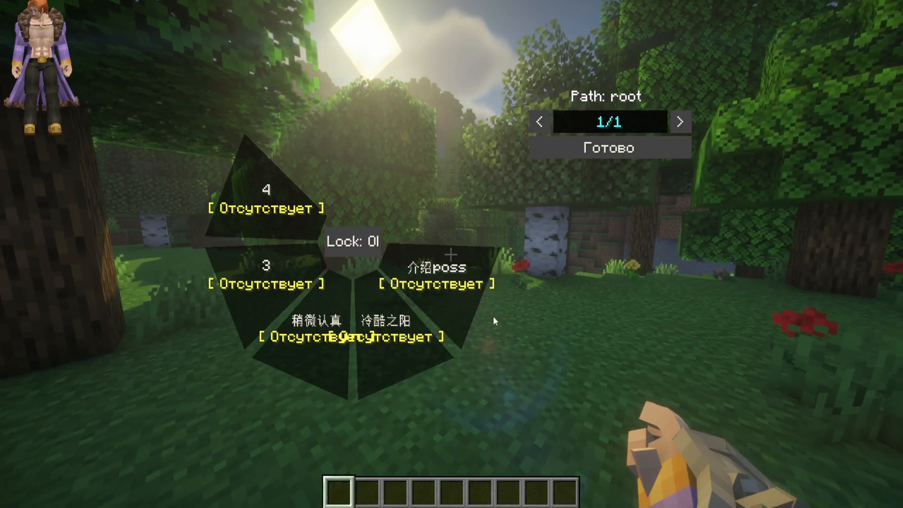
Step: Check the Yes Steve Model key bindings, including Lock Roulette, in Options > Controls
key(Escape)
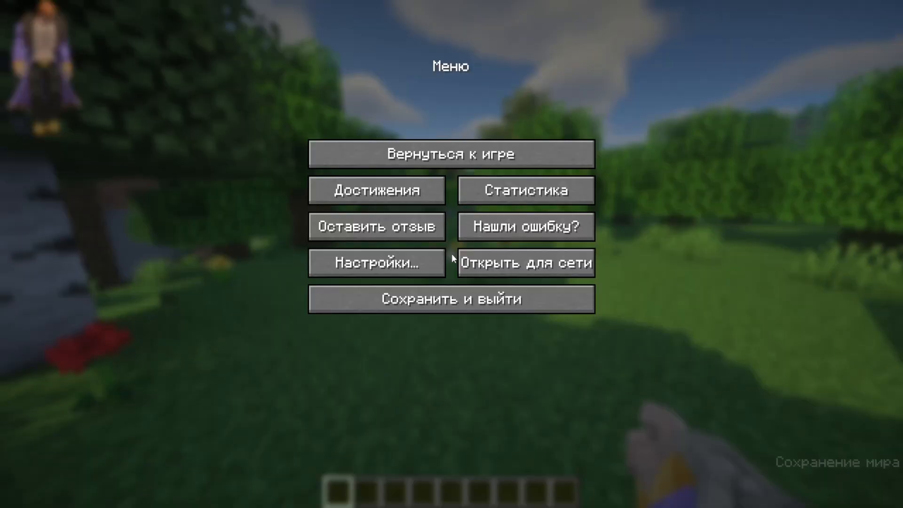
click(376, 263)
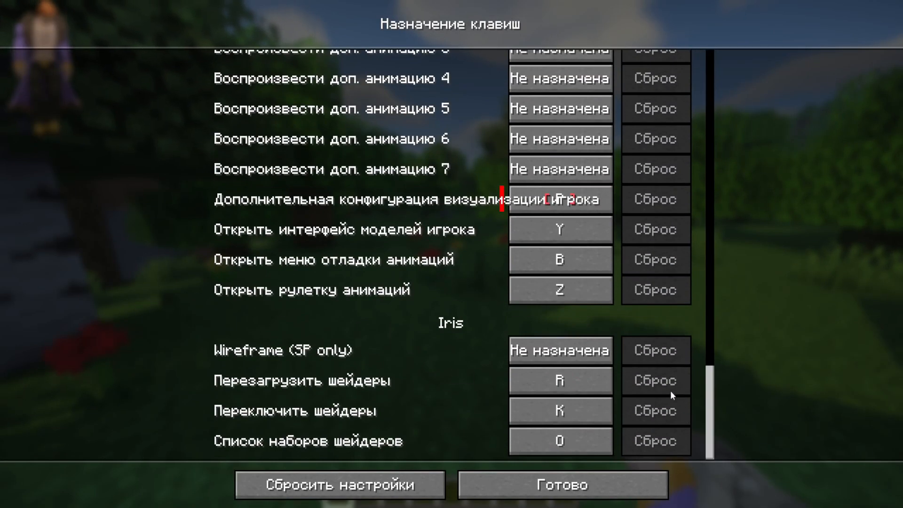
mouse_move(421, 271)
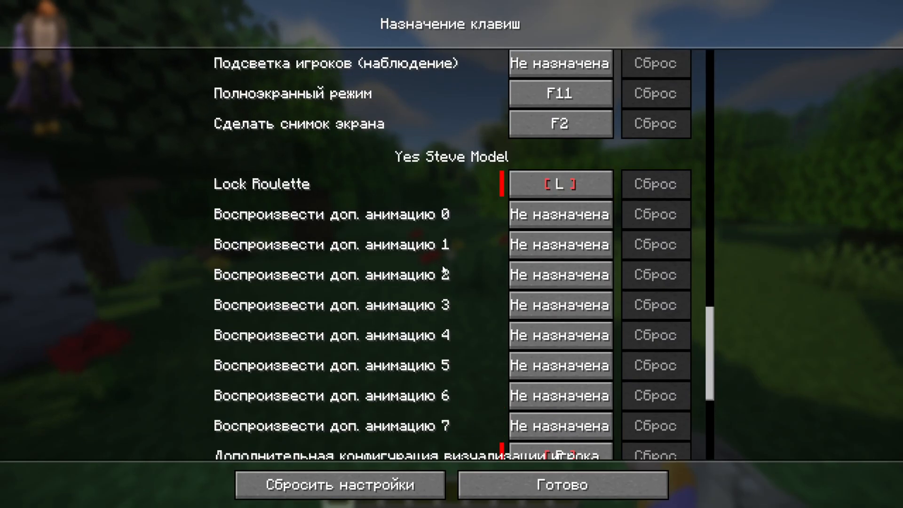
mouse_move(371, 389)
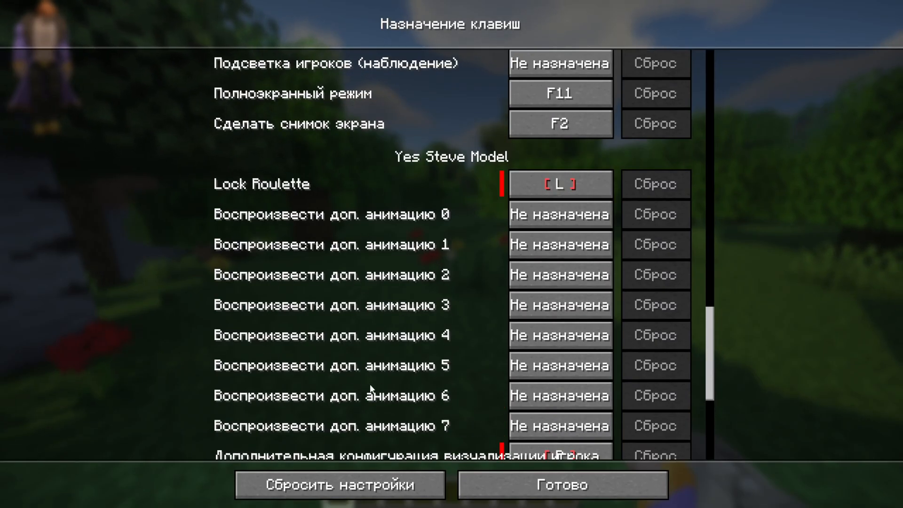
click(562, 484)
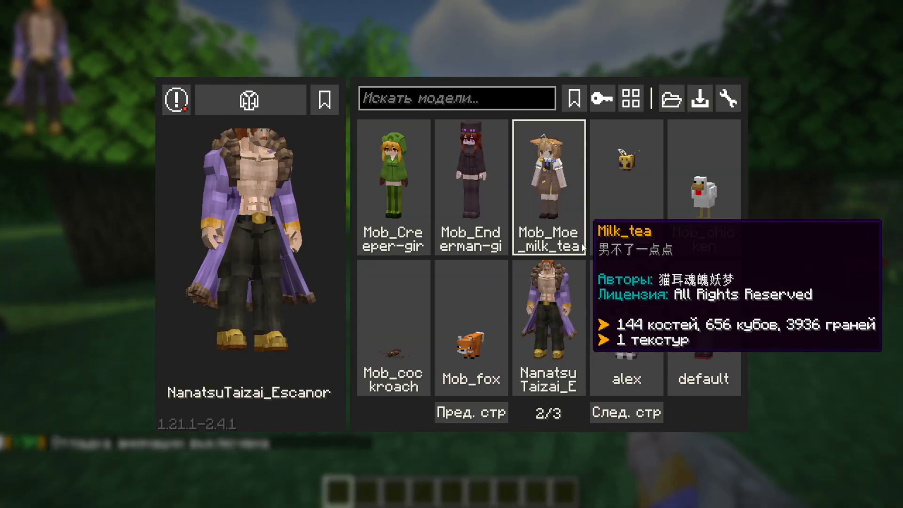
Step: Browse page 2 of the Yes Steve Model player list while wearing NanatsuTaizai_Escanor
click(548, 185)
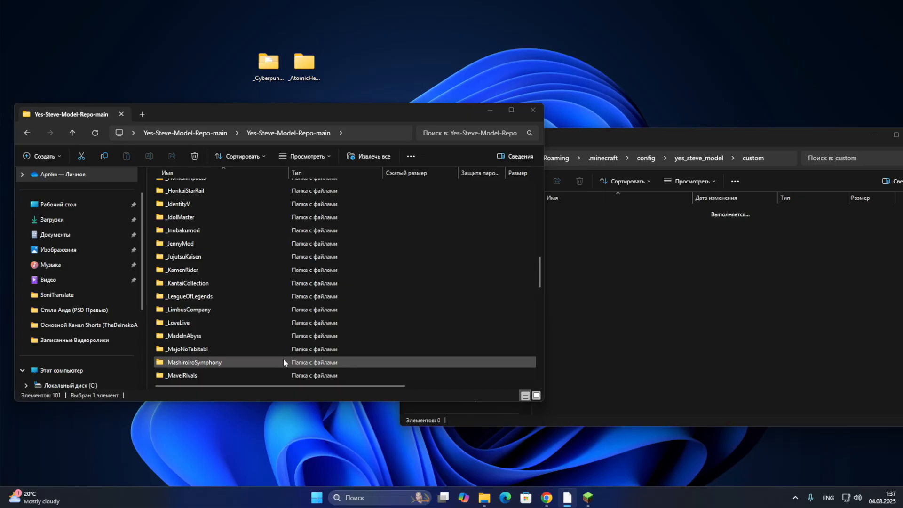
Step: Paste the _Cyberpunk2077 and _AtomicHeart folders into .minecraft\config\yes_steve_model\custom
scroll(down, 3)
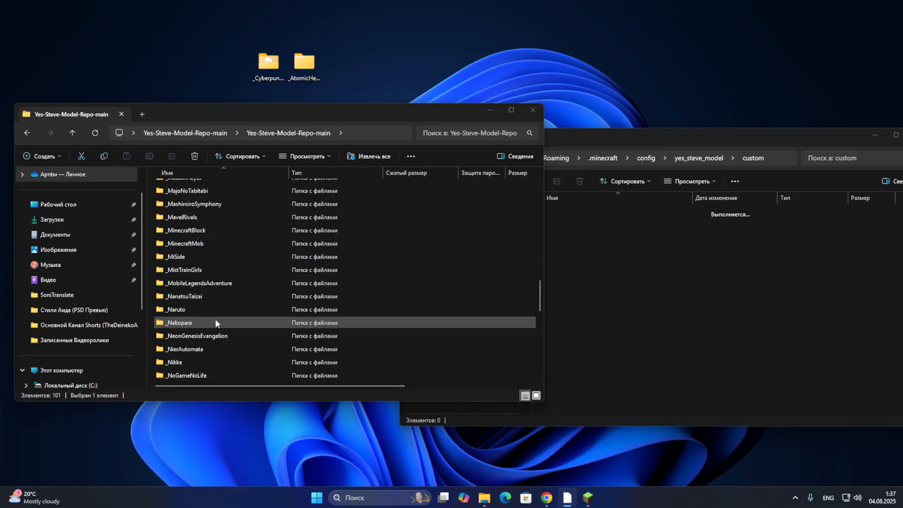
click(176, 309)
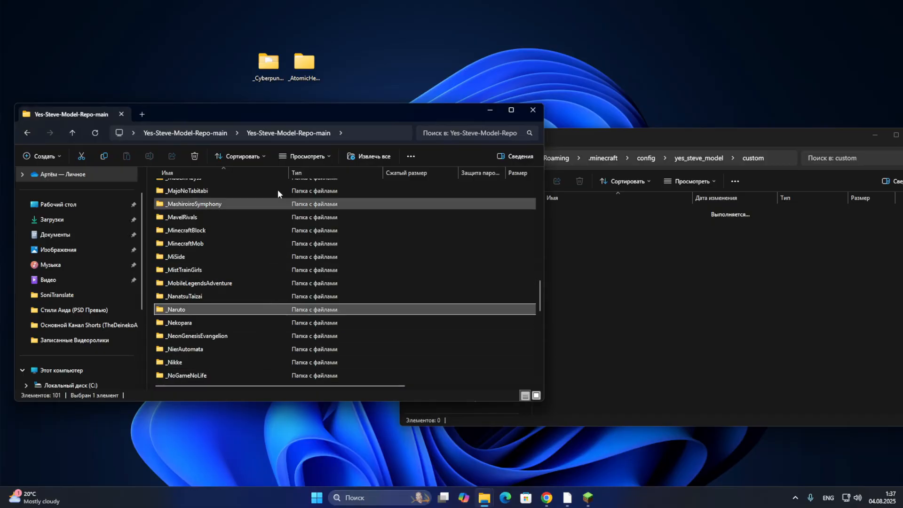
click(304, 60)
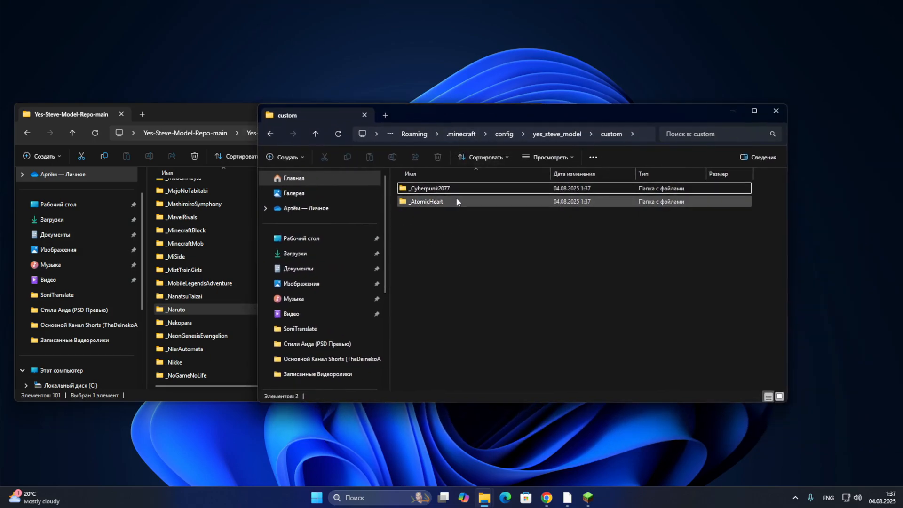
click(464, 235)
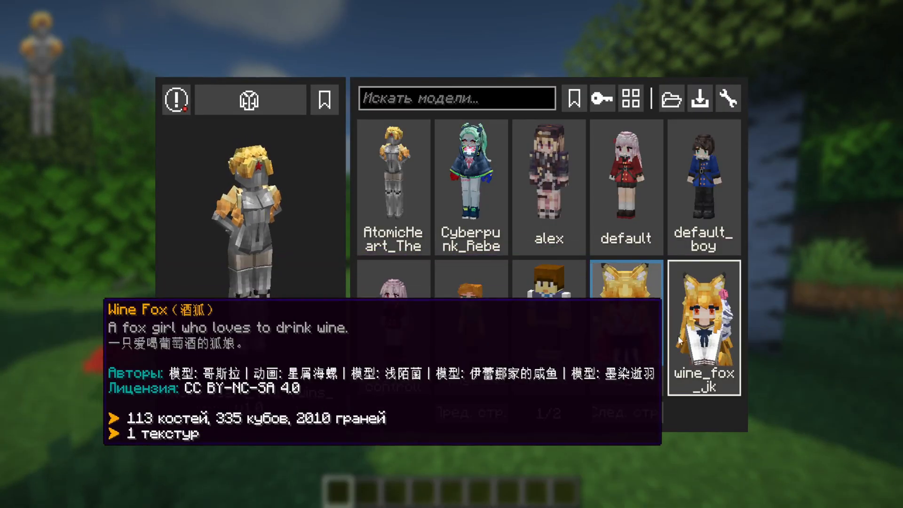
Step: Pick the AtomicHeart model from page 1 of the Yes Steve Model screen
click(469, 319)
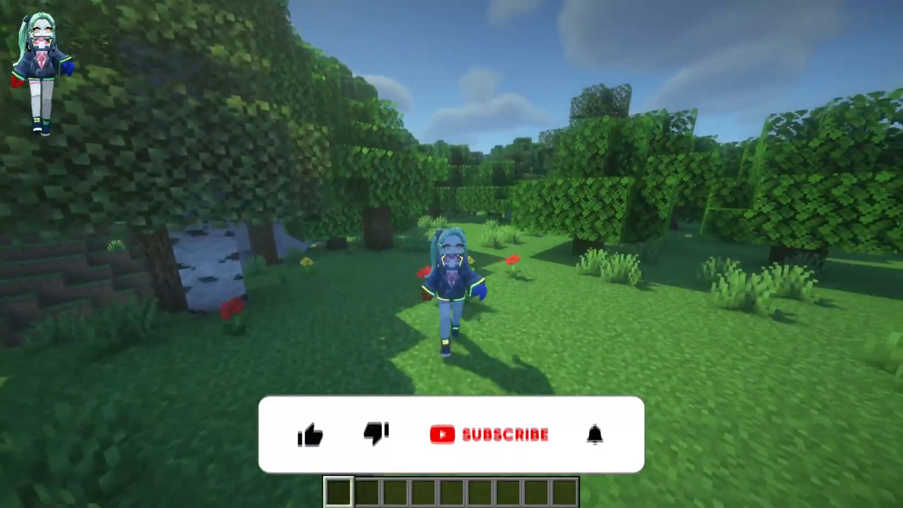
Step: Select the Cyberpunk Rebecca model and walk around the forest in third-person view
click(310, 433)
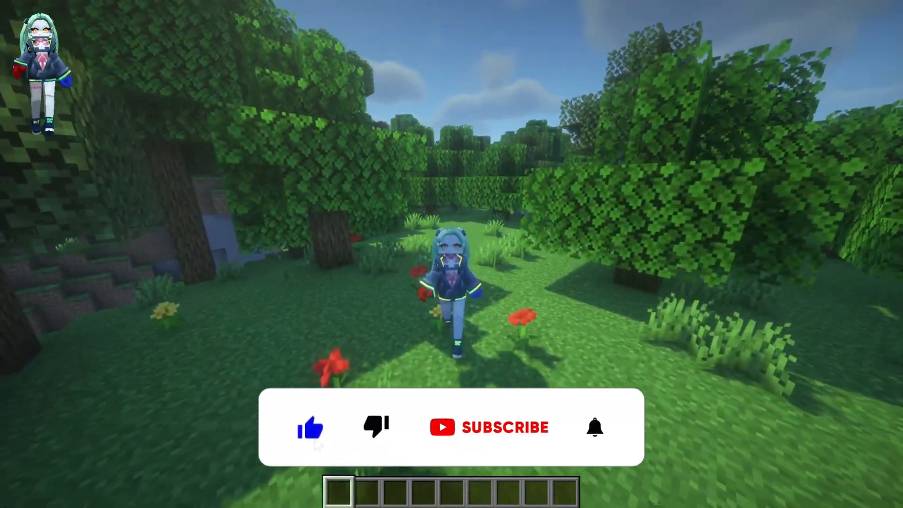
click(489, 427)
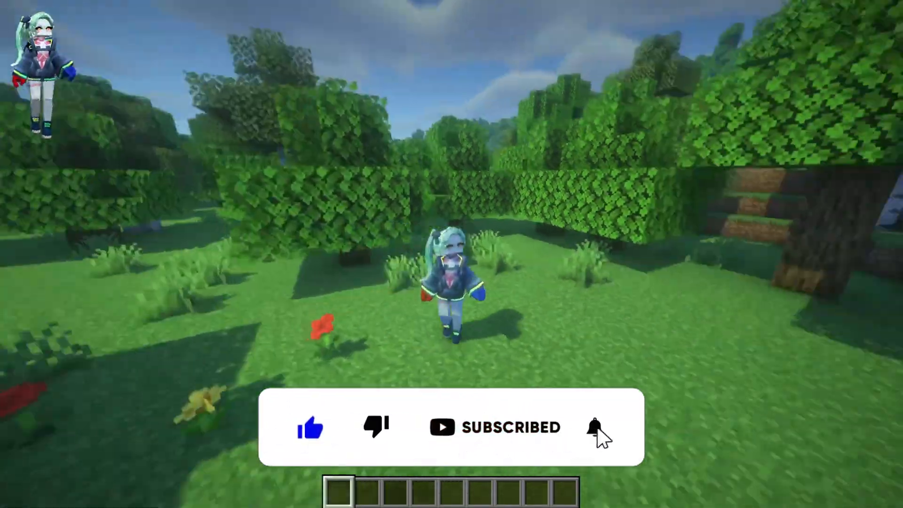
click(596, 428)
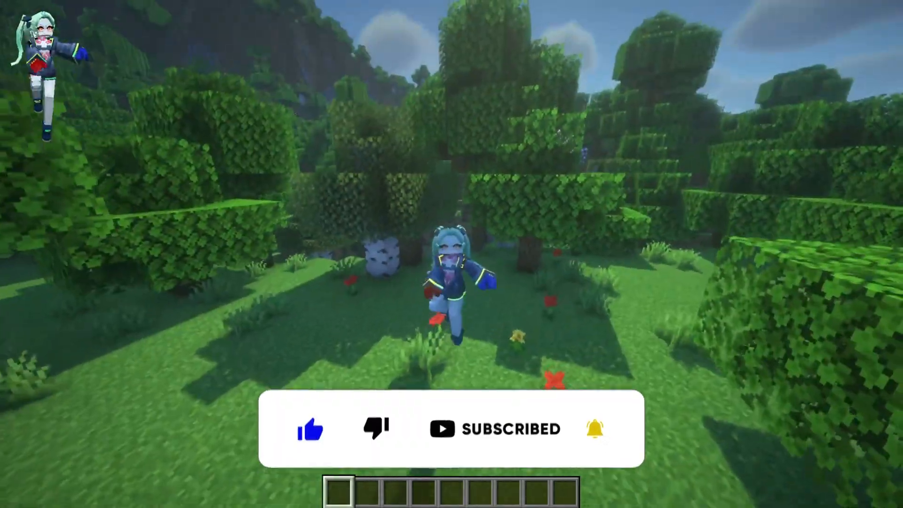